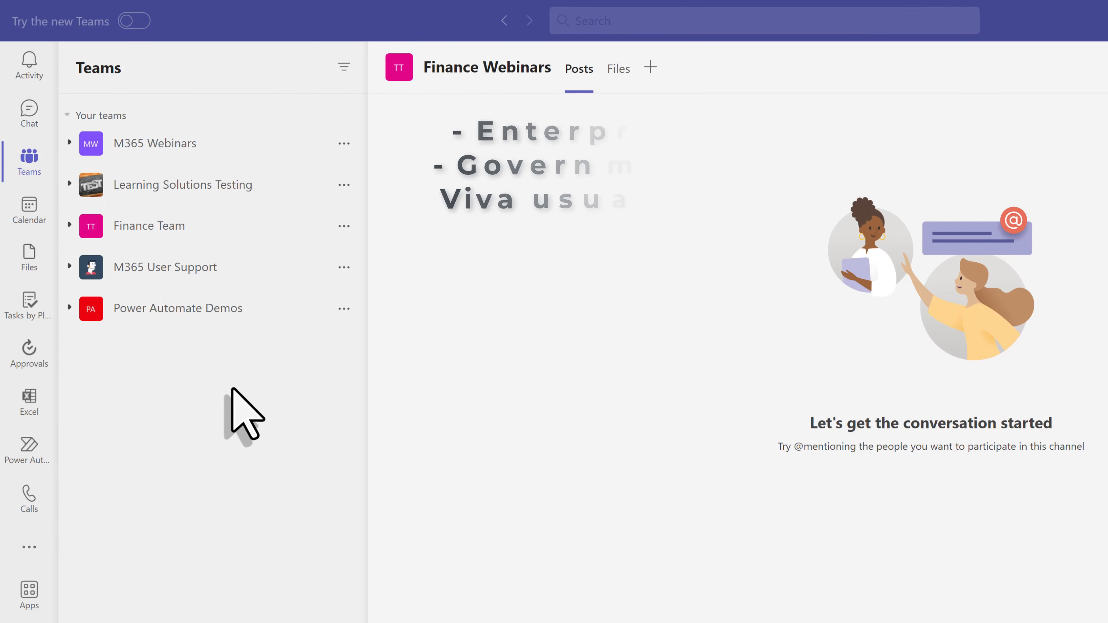
Show the list of more added apps in the Teams app bar
click(28, 595)
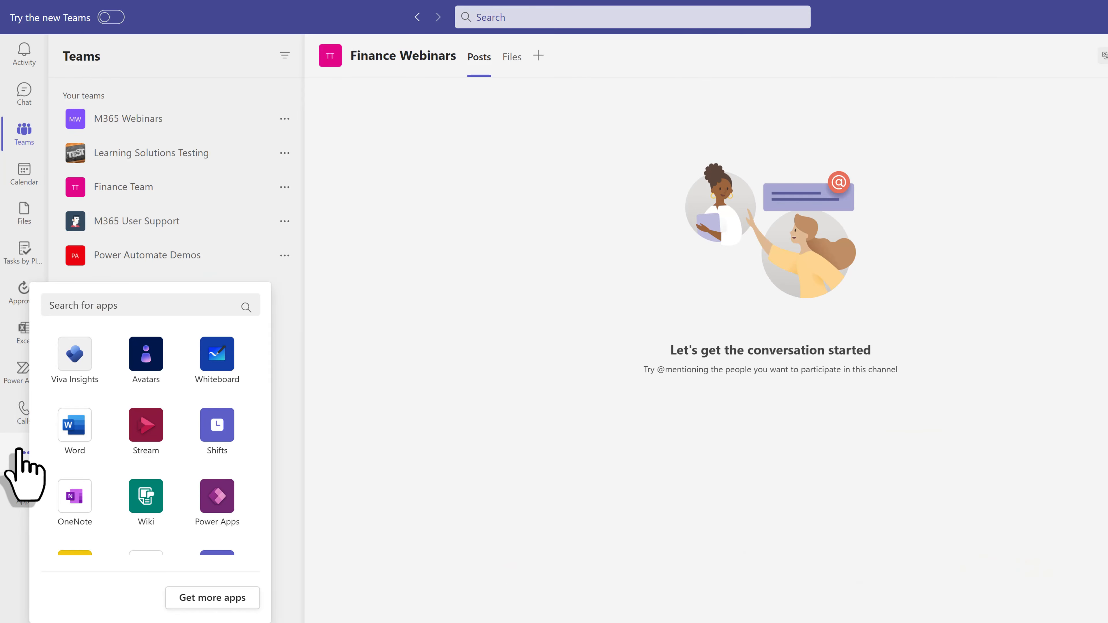
mouse_move(21, 466)
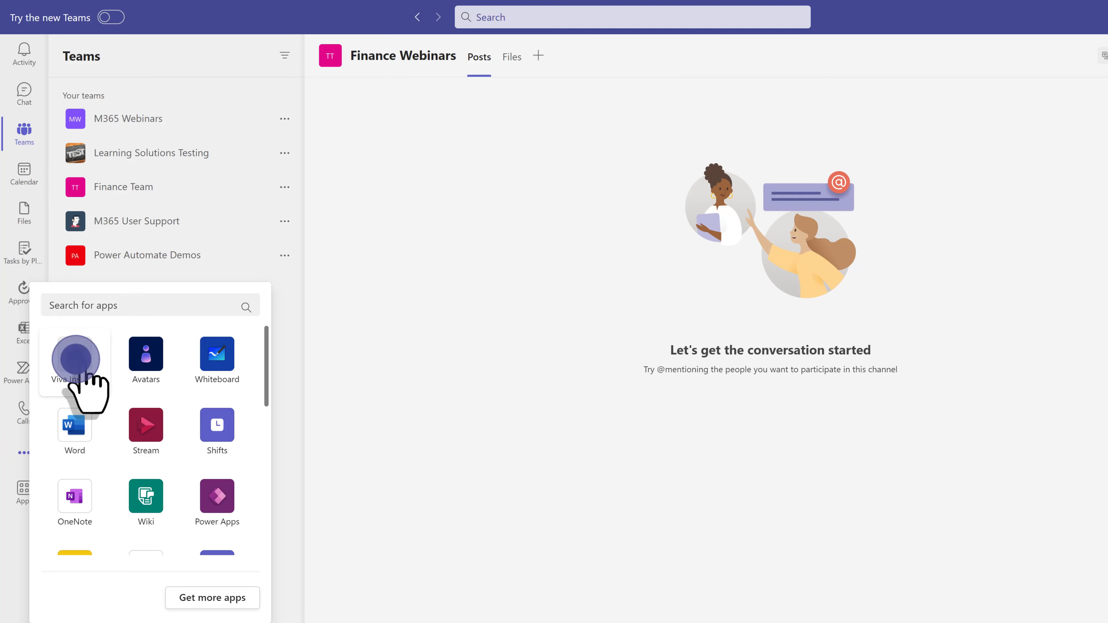
Launch Viva Insights from the apps flyout to reach its Home page
click(74, 353)
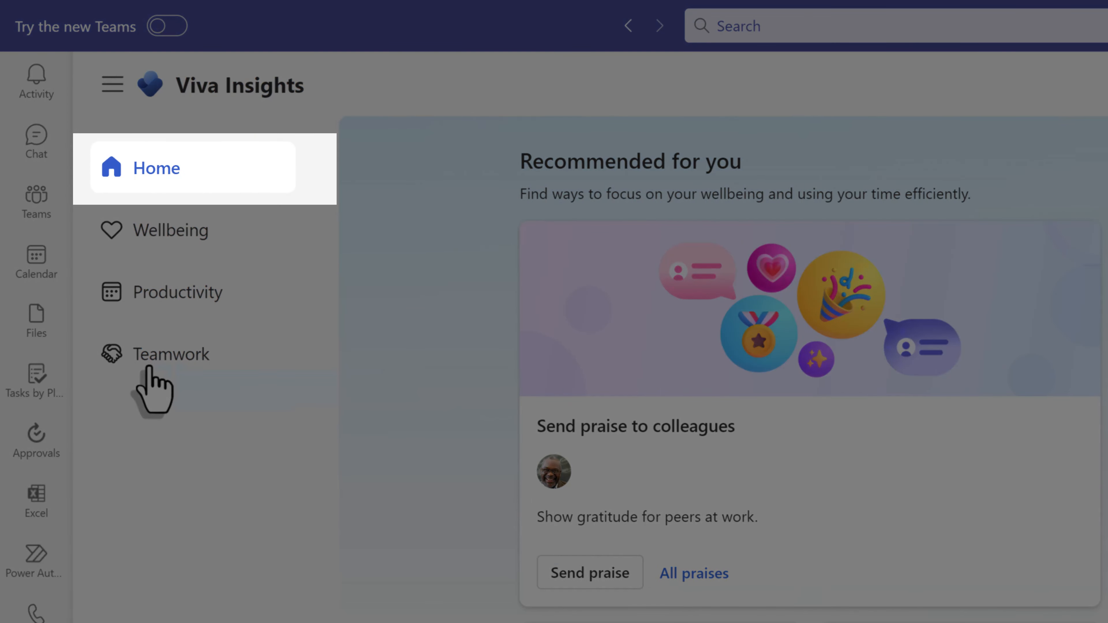
mouse_move(163, 191)
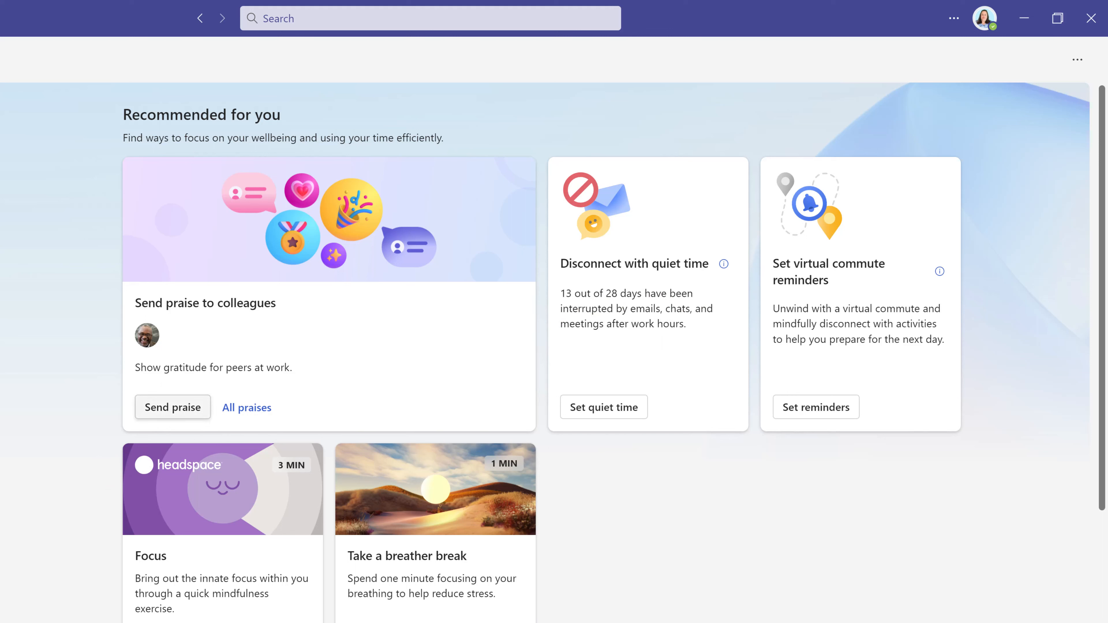
mouse_move(231, 456)
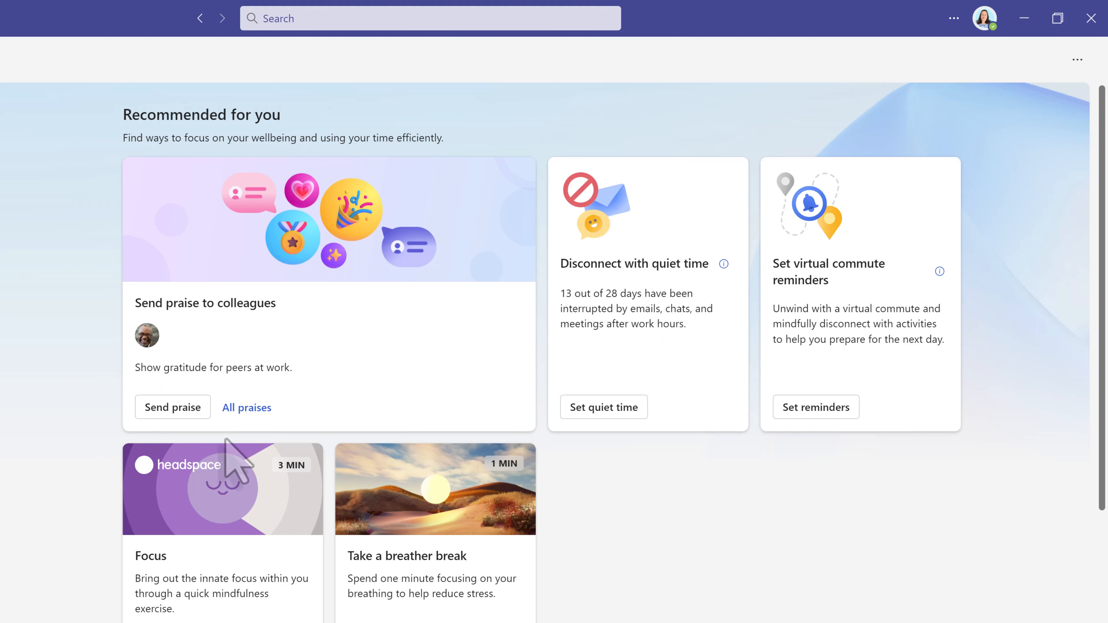
Start a new praise and choose the Thank You title from the title options
click(172, 407)
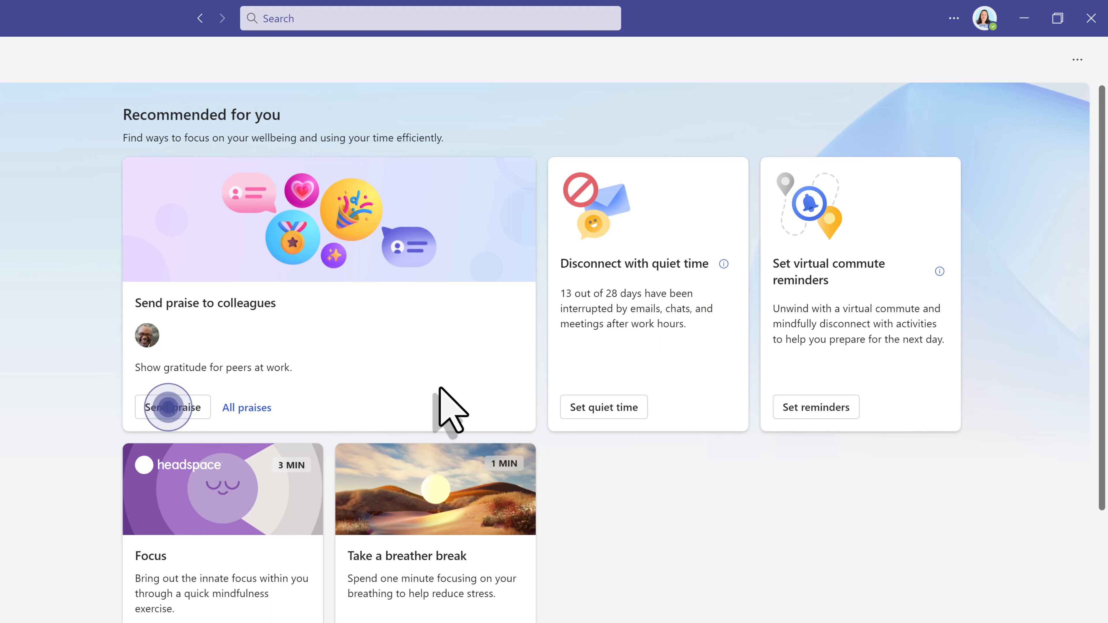
click(172, 407)
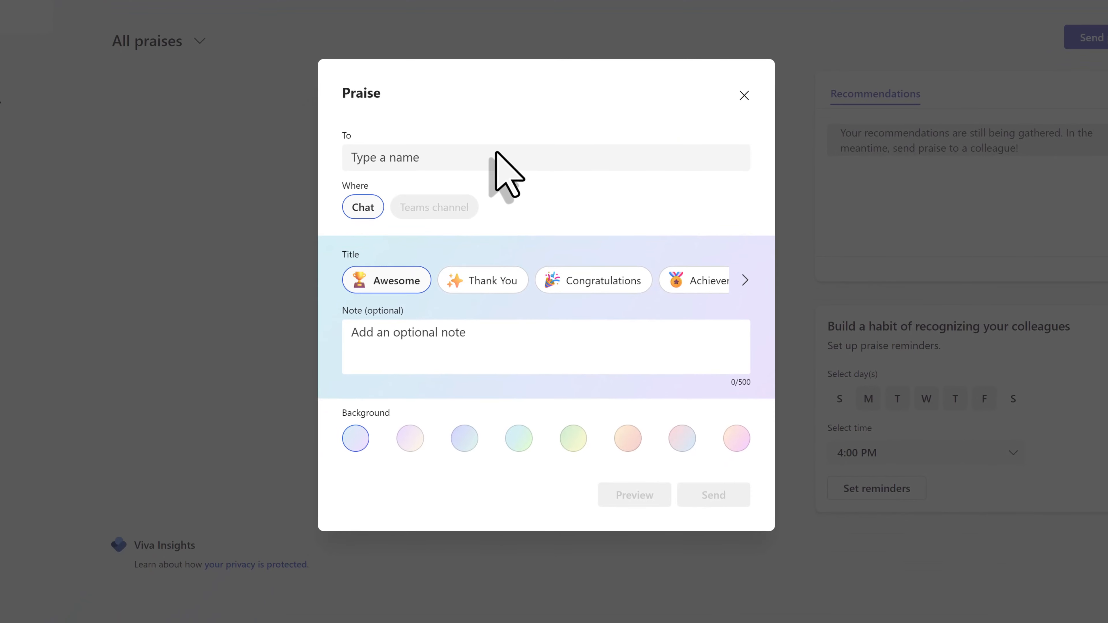
mouse_move(444, 156)
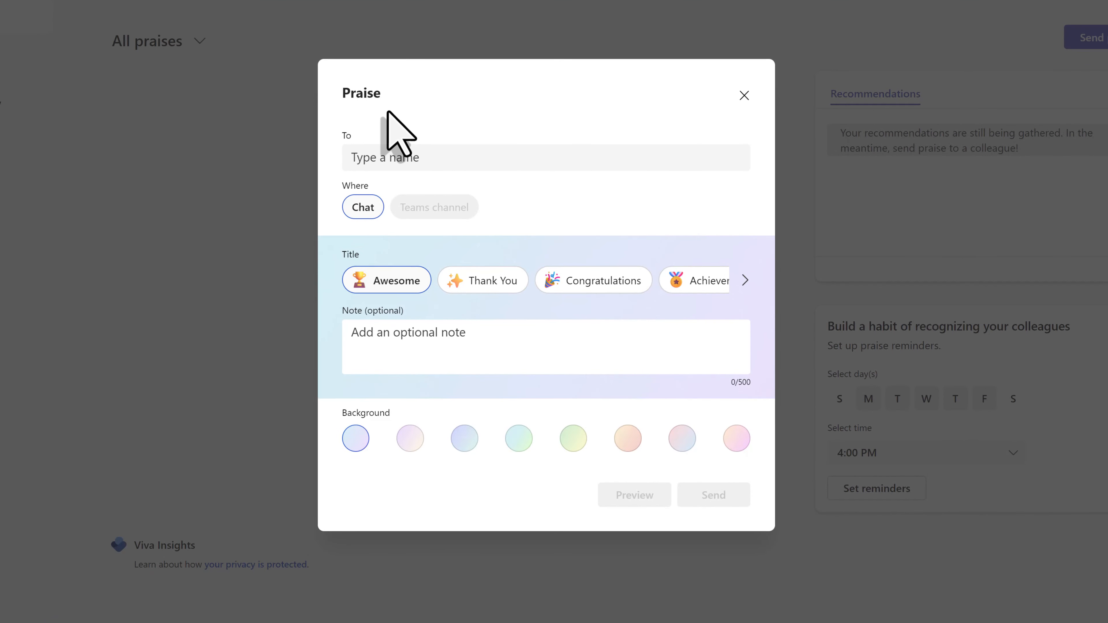
mouse_move(311, 162)
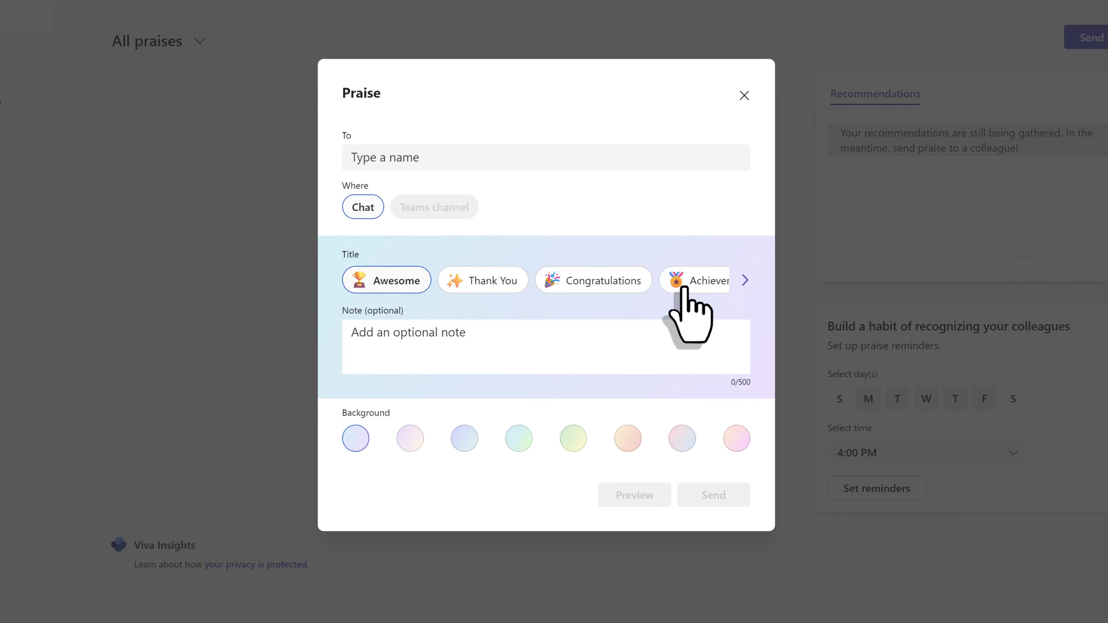
click(743, 280)
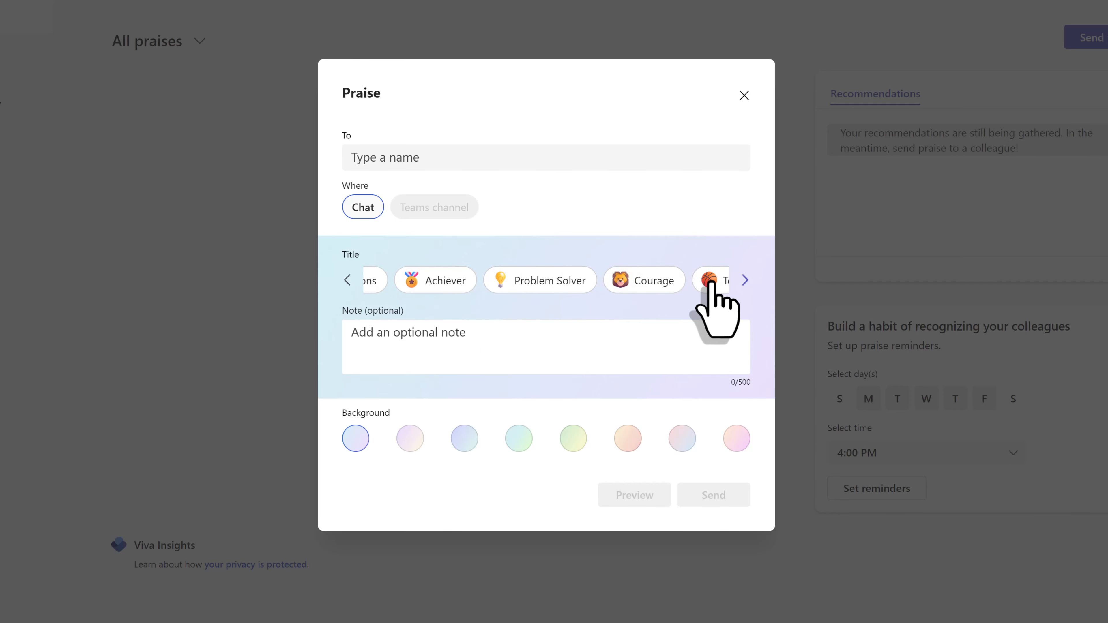
click(744, 280)
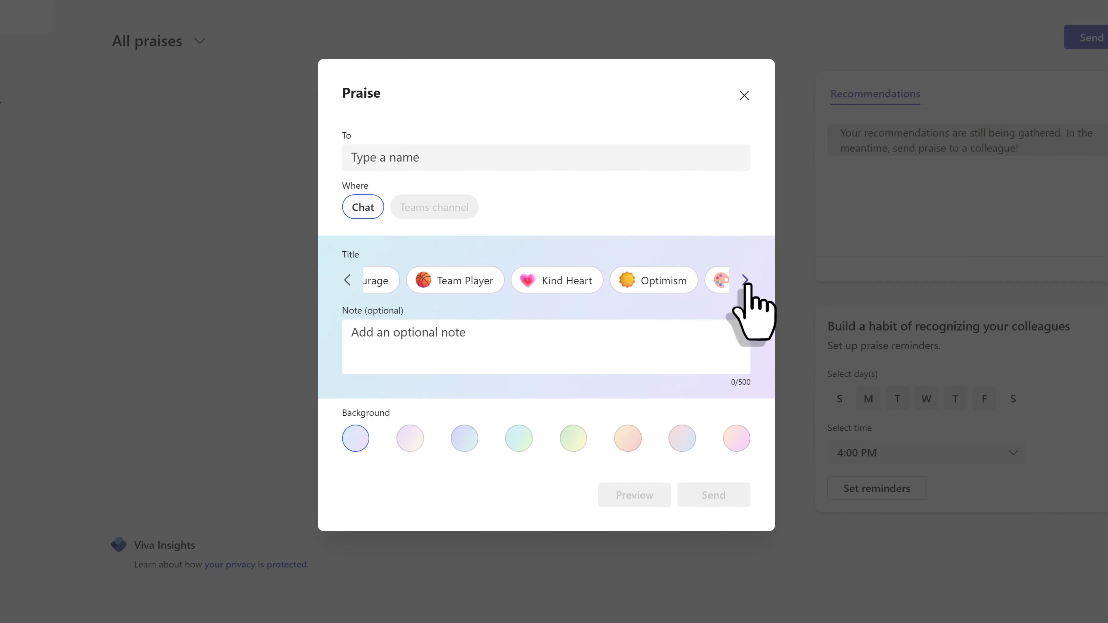
click(743, 279)
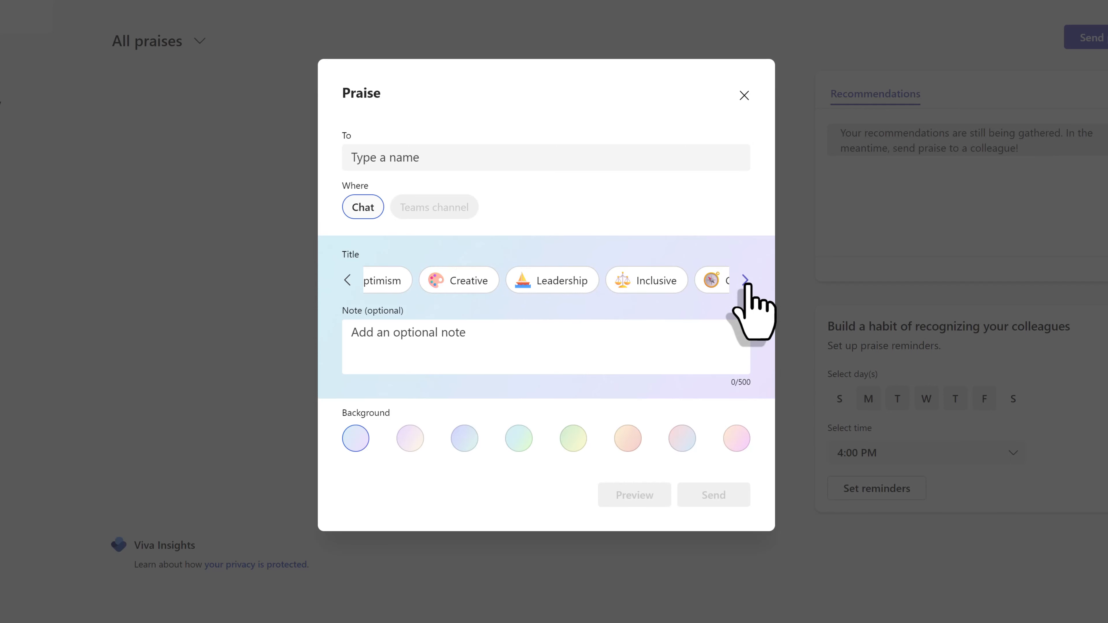
click(743, 279)
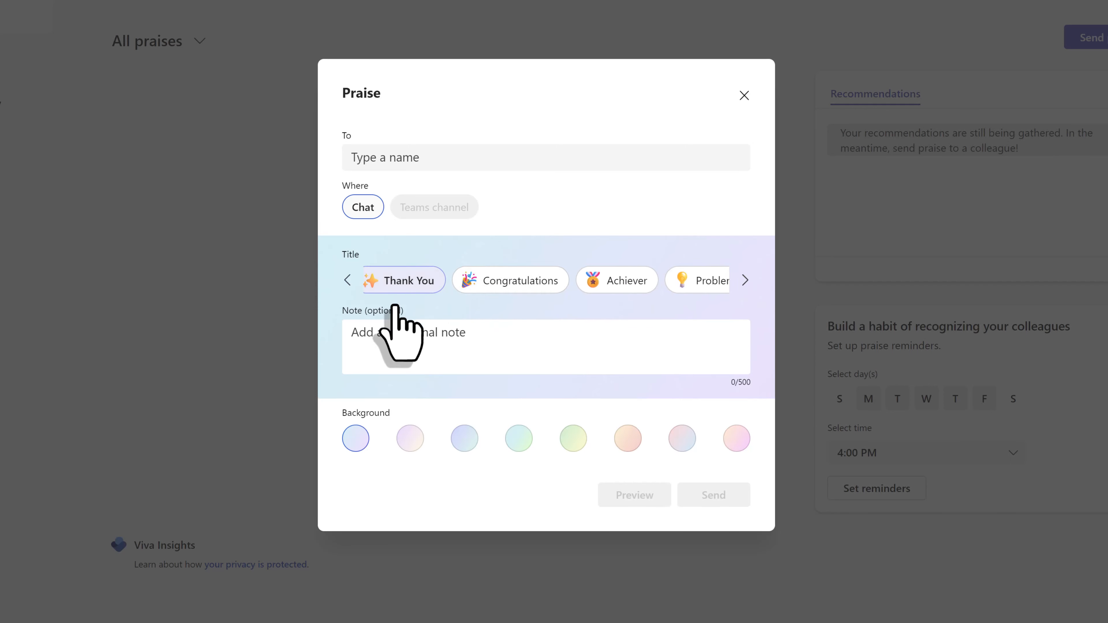
Write the note thanking them for the recent project, pick a soft blue background, add the recipient
text(Thanks Nestor for helping with th)
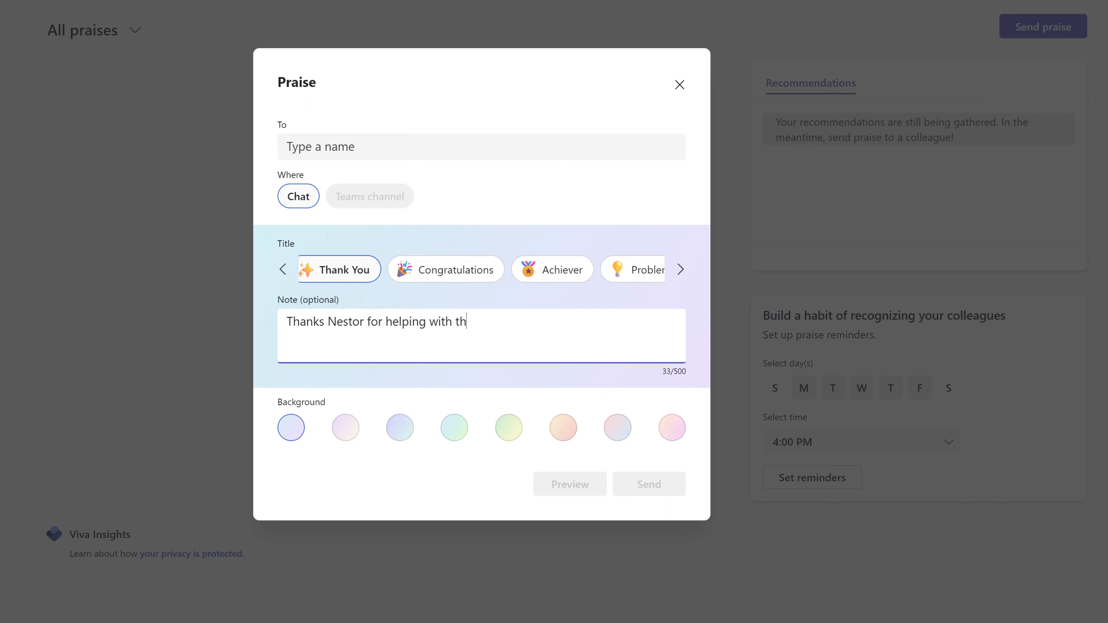
text(e recent pro)
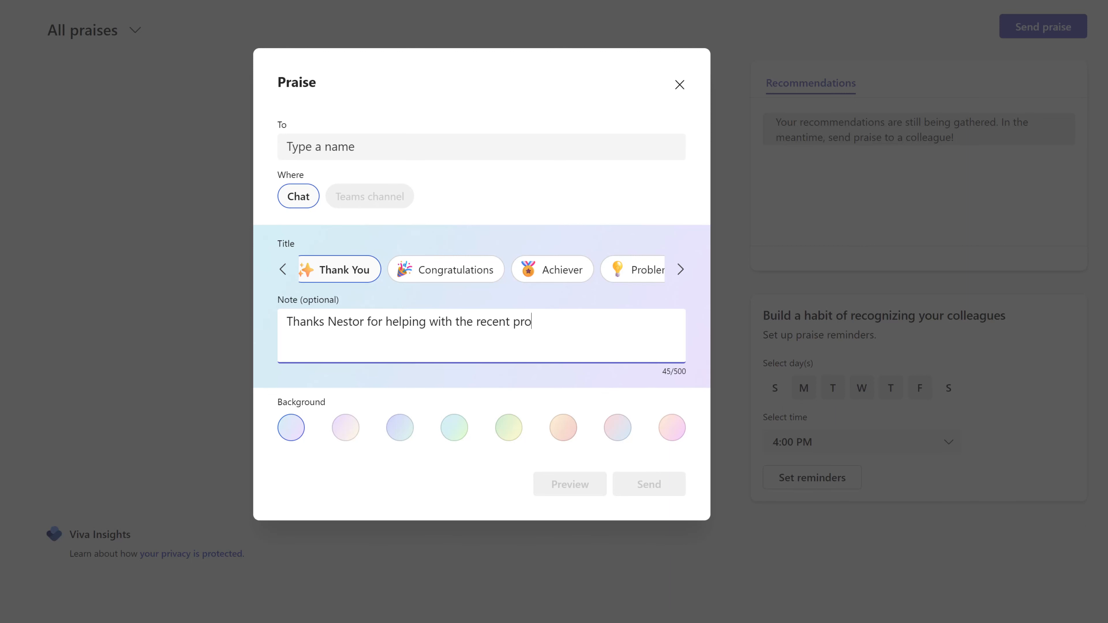
text(ject.)
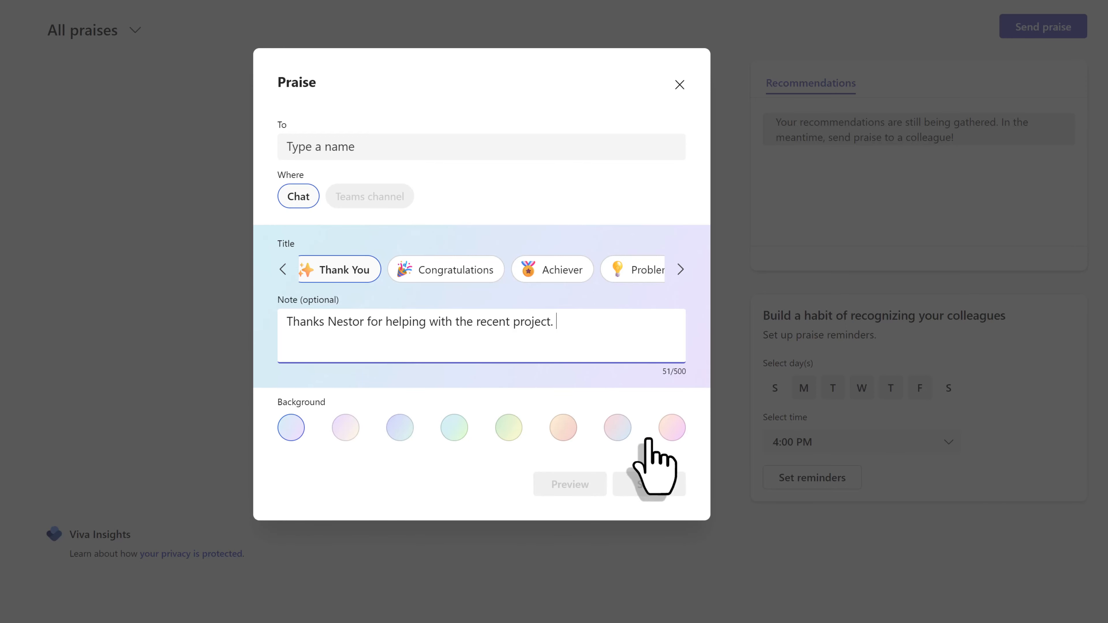
click(399, 427)
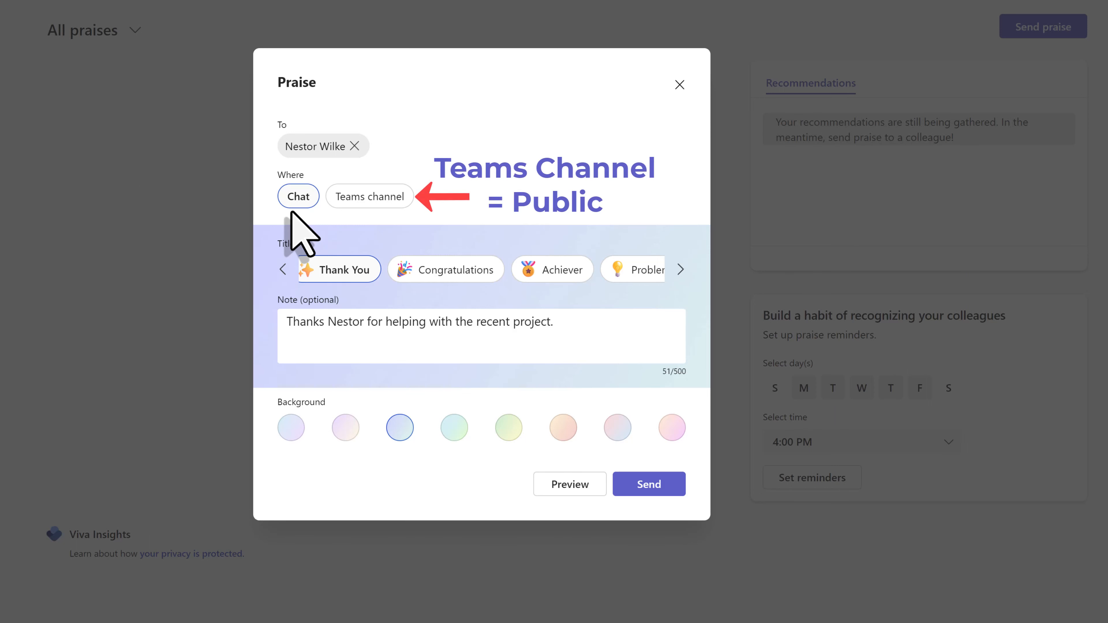
mouse_move(369, 196)
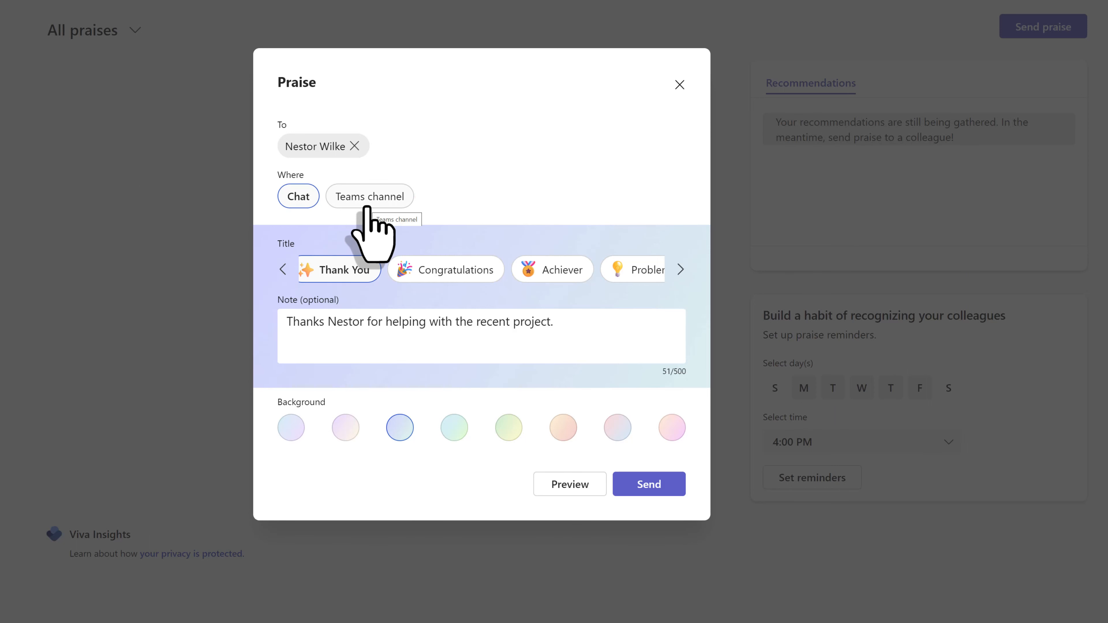
click(368, 196)
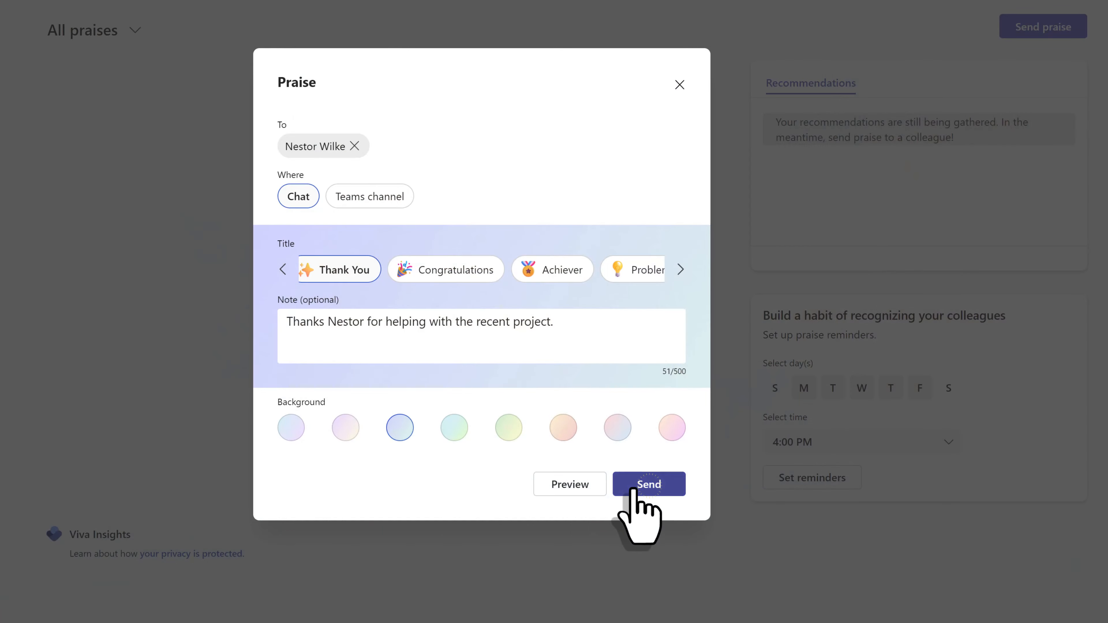
Send the praise to Nestor Wilke and save reminders for Monday–Thursday at 4:30 PM
click(648, 484)
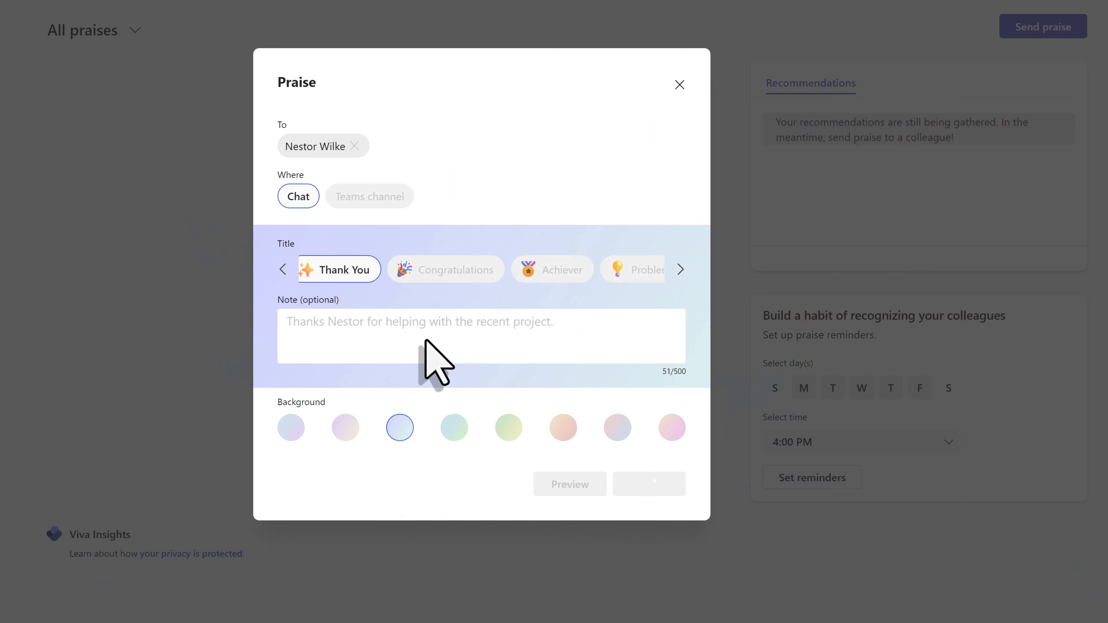
click(648, 484)
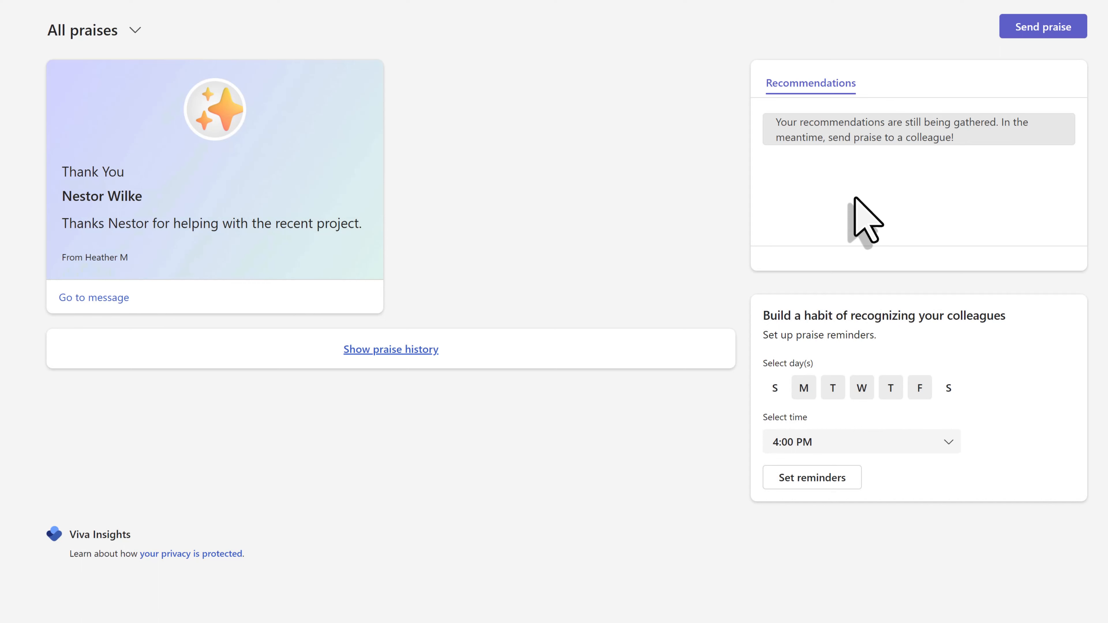
mouse_move(854, 204)
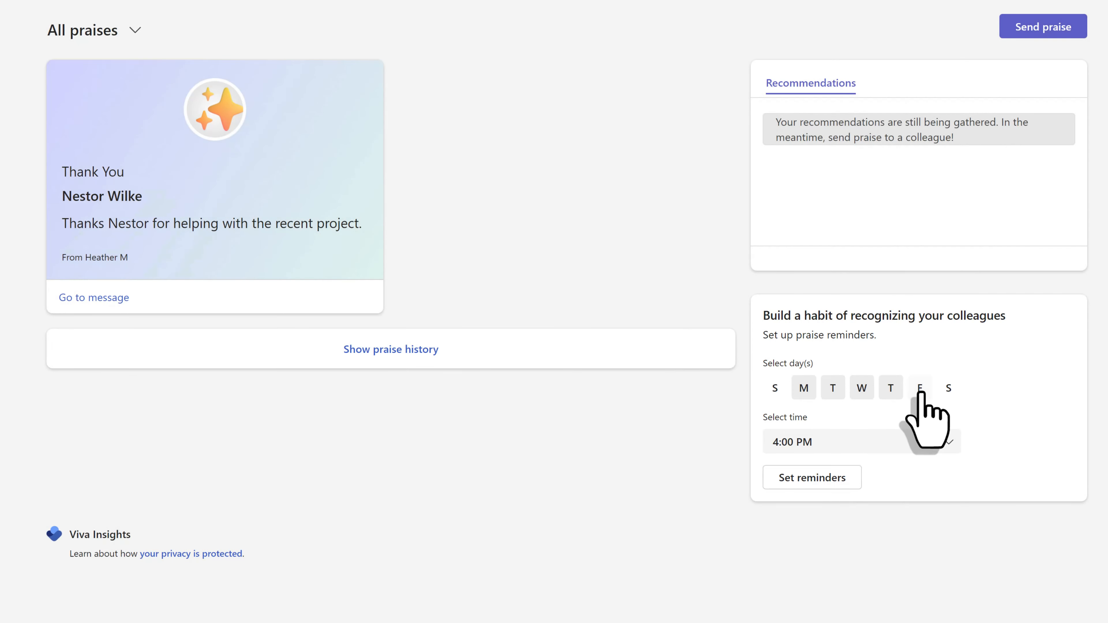
click(859, 441)
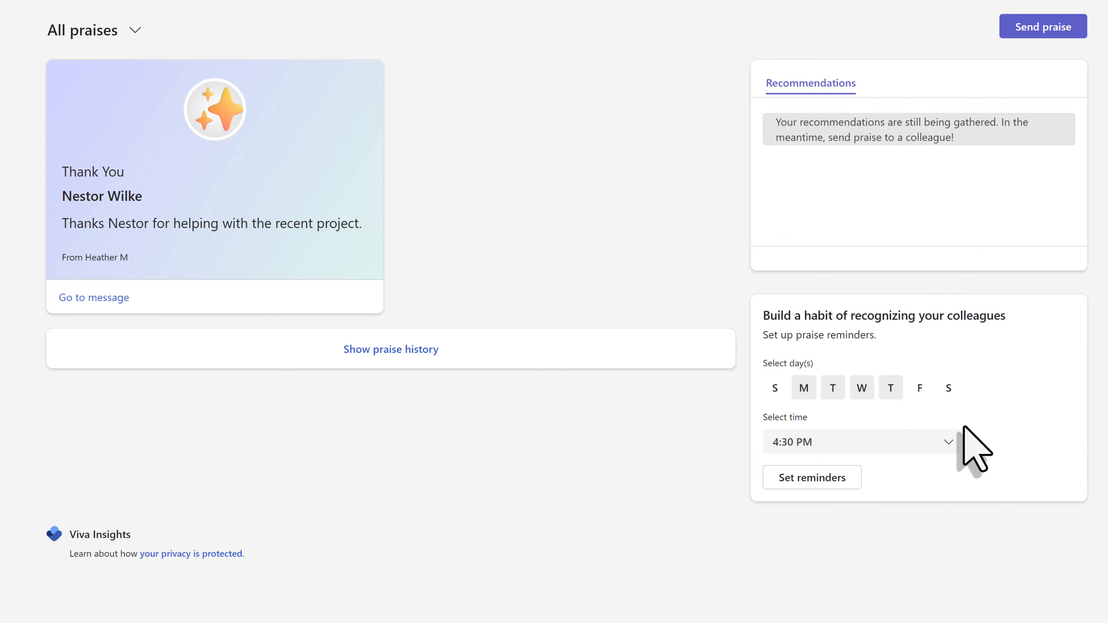
click(812, 477)
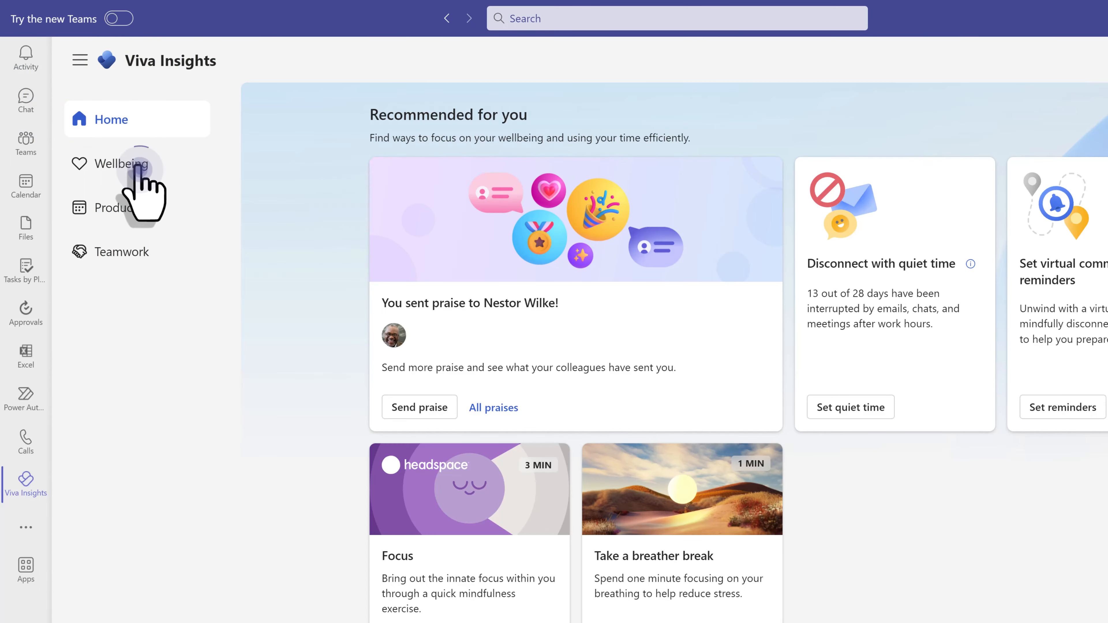
From Wellbeing, start a daily focus plan and bring up its Protect time settings
click(123, 163)
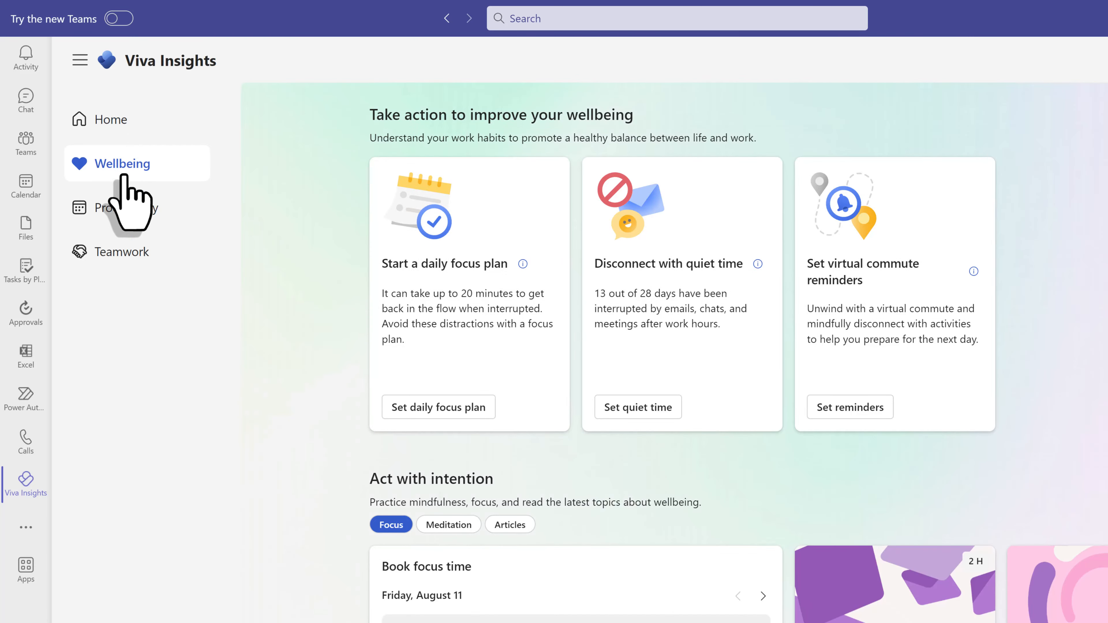
mouse_move(259, 415)
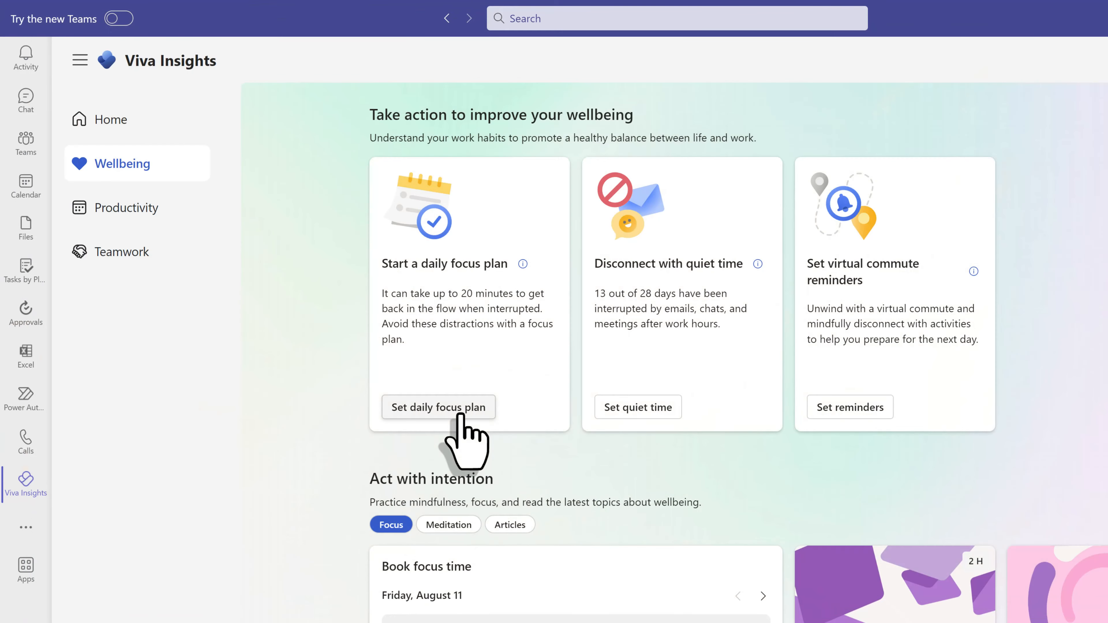
click(438, 407)
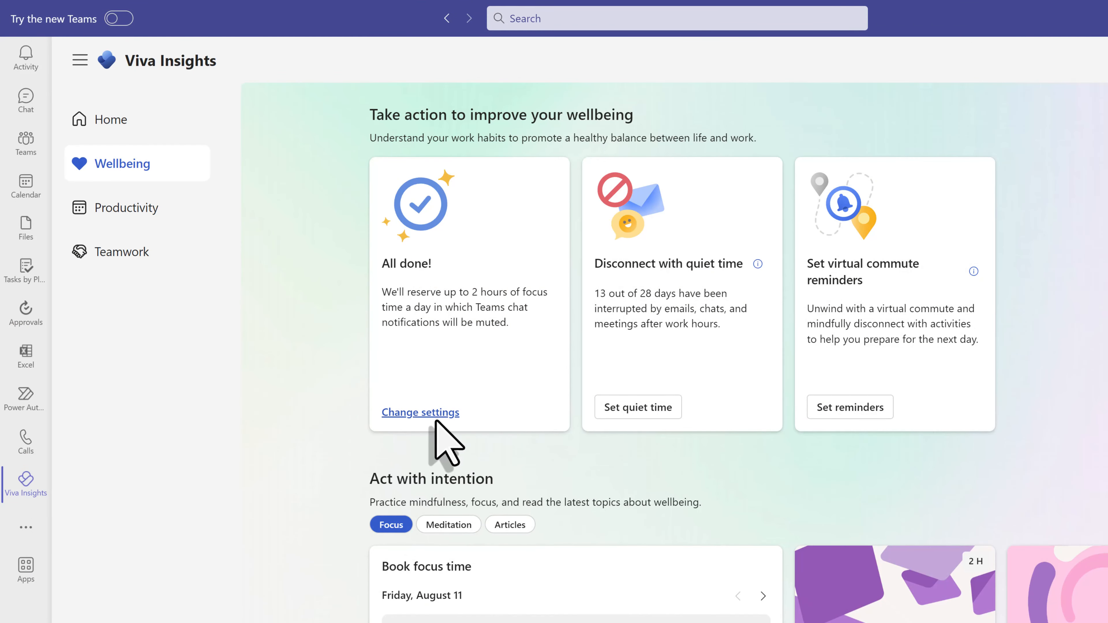
click(420, 412)
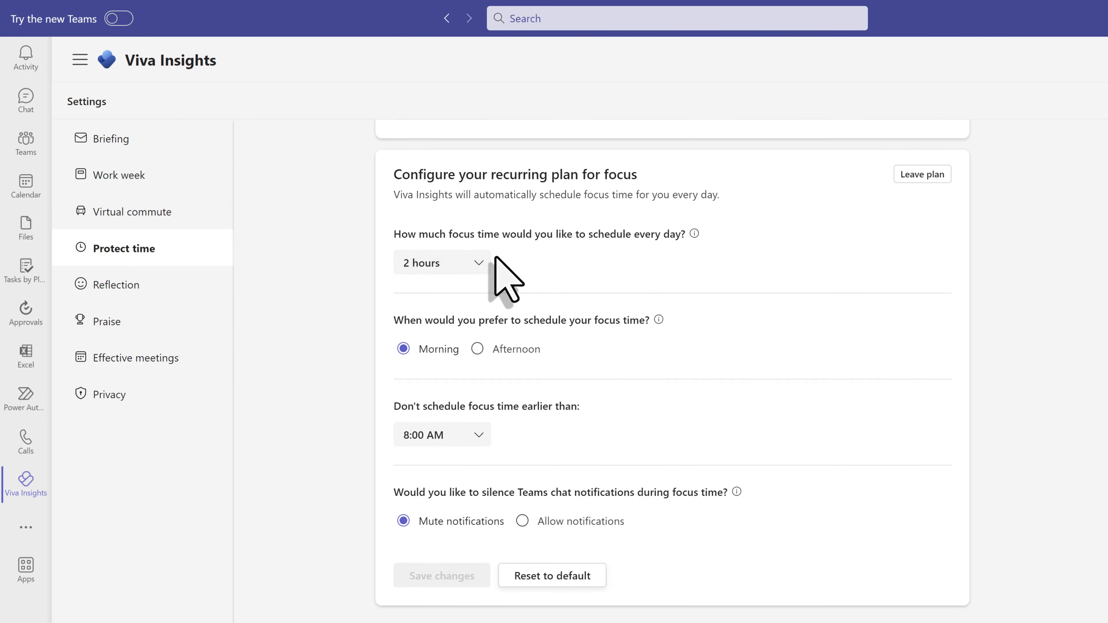
Save the focus plan as 1 hour daily in the afternoon, not starting before 3:00 PM
click(441, 263)
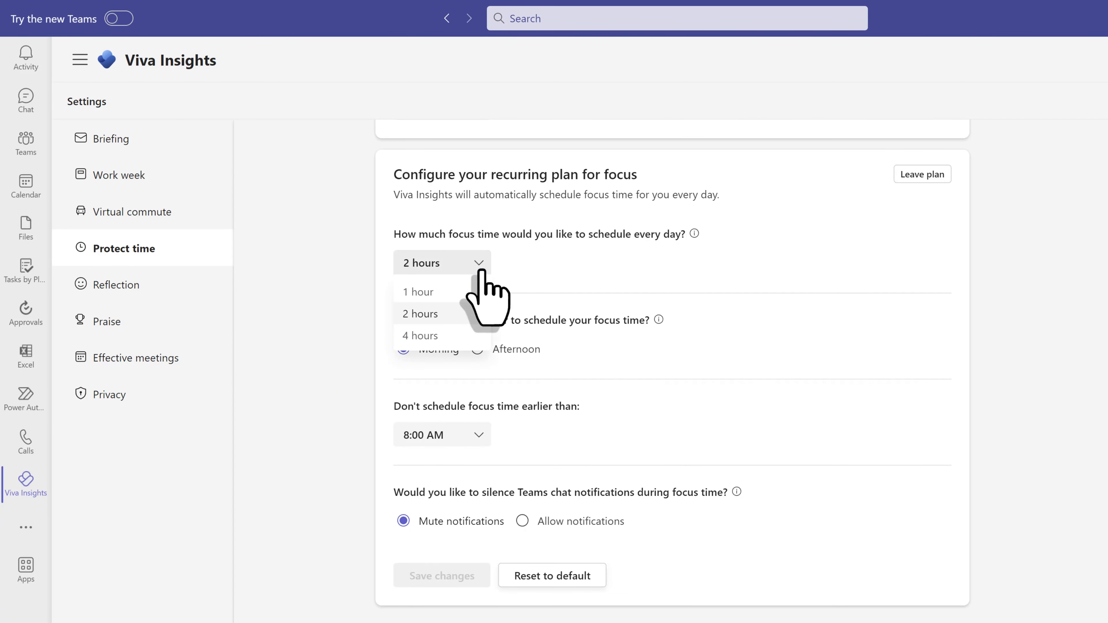
mouse_move(424, 291)
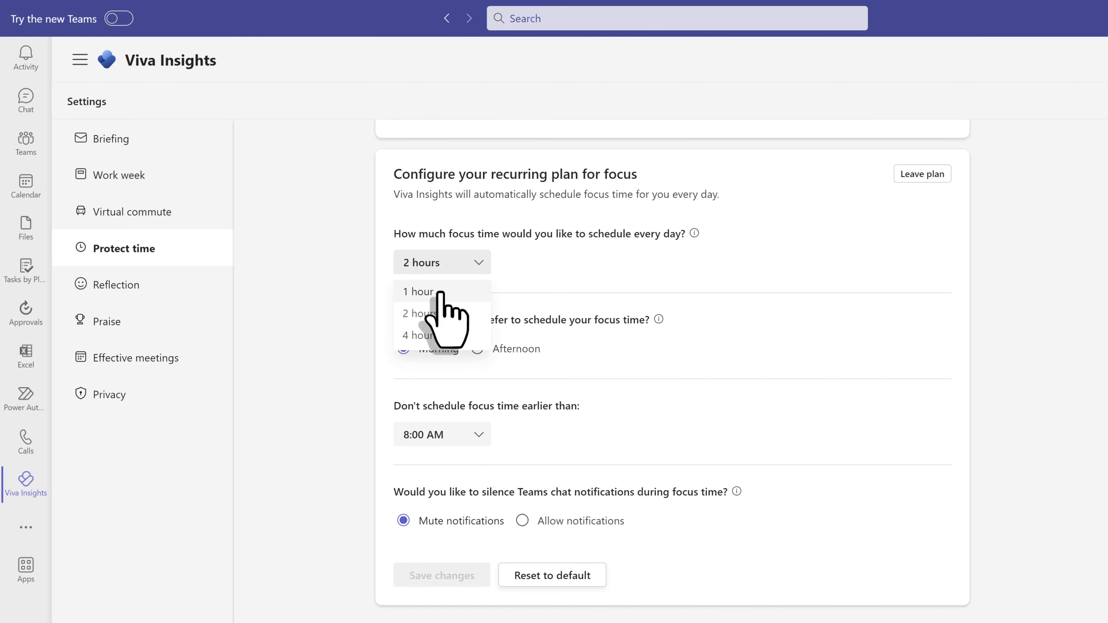
mouse_move(449, 353)
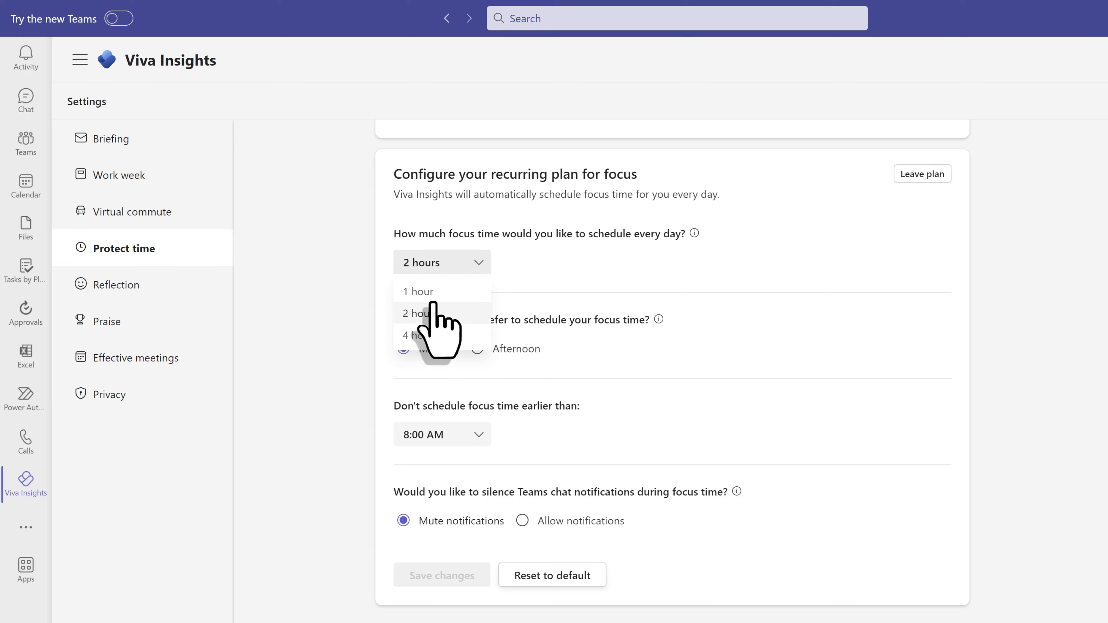
click(418, 291)
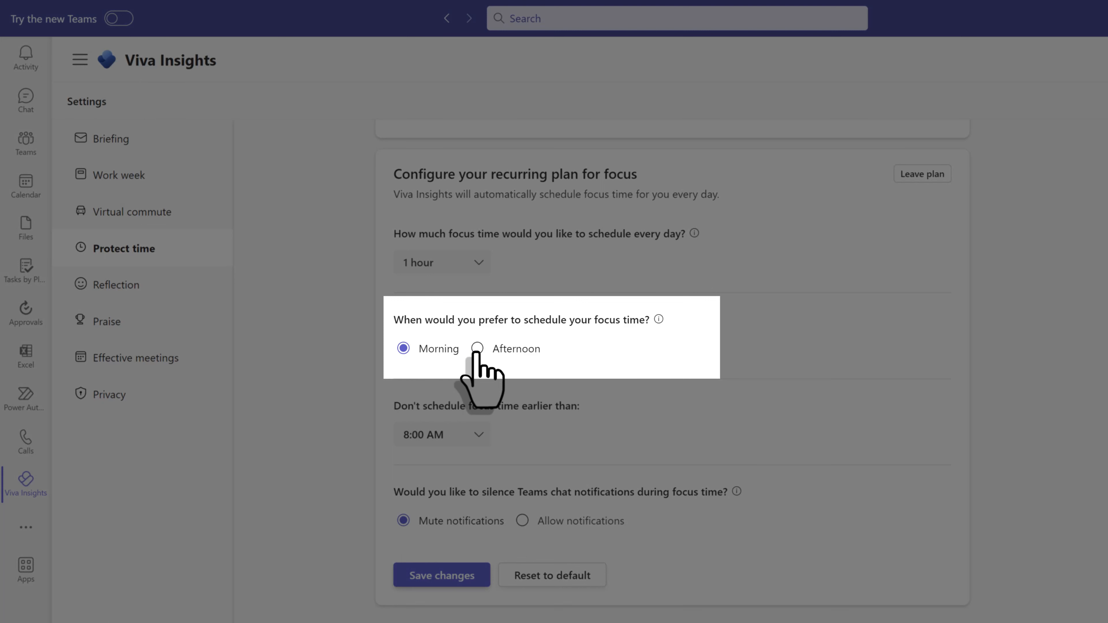
click(477, 348)
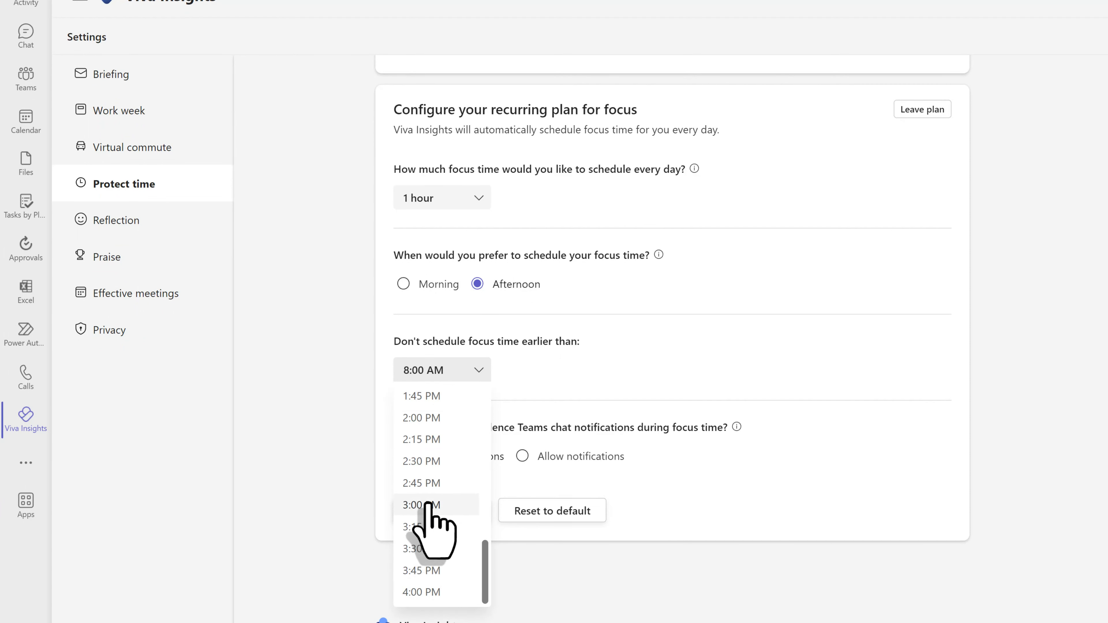
click(421, 505)
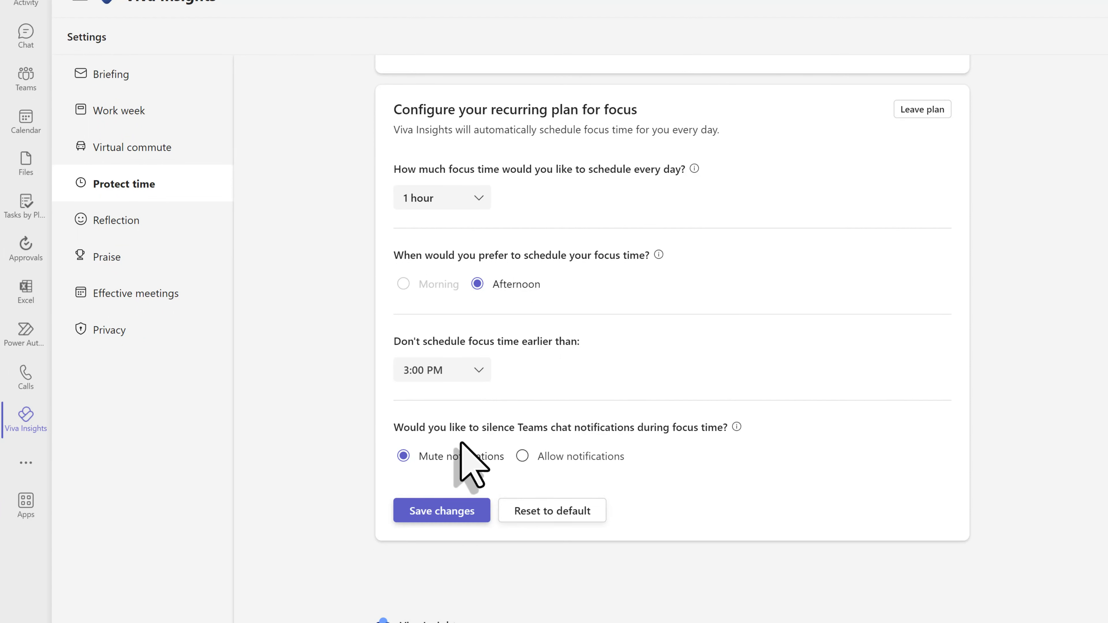
mouse_move(579, 470)
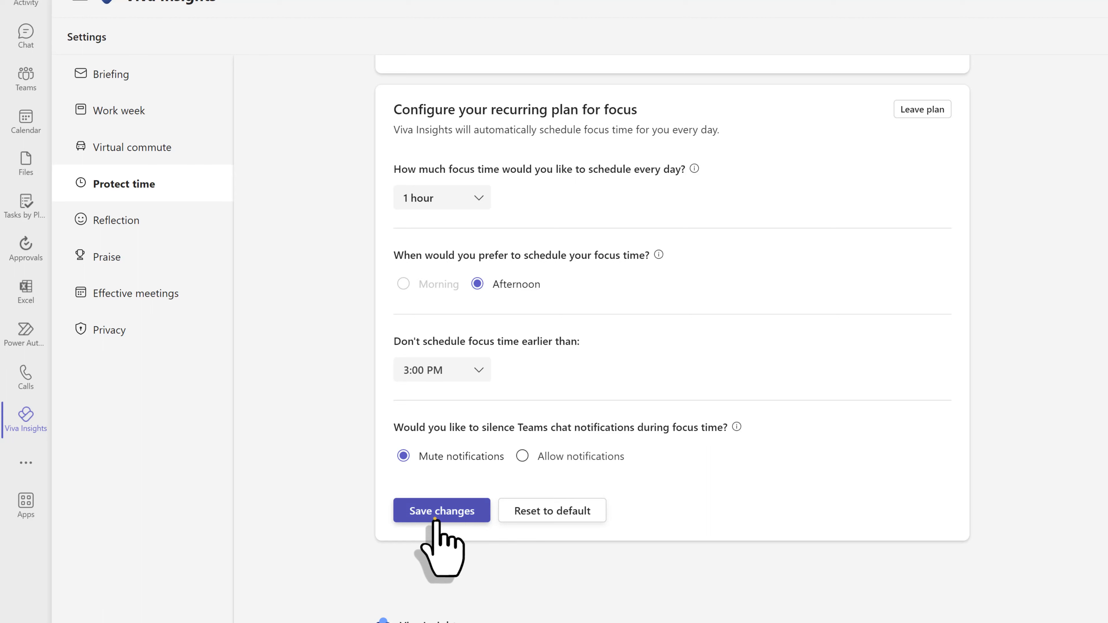
click(441, 510)
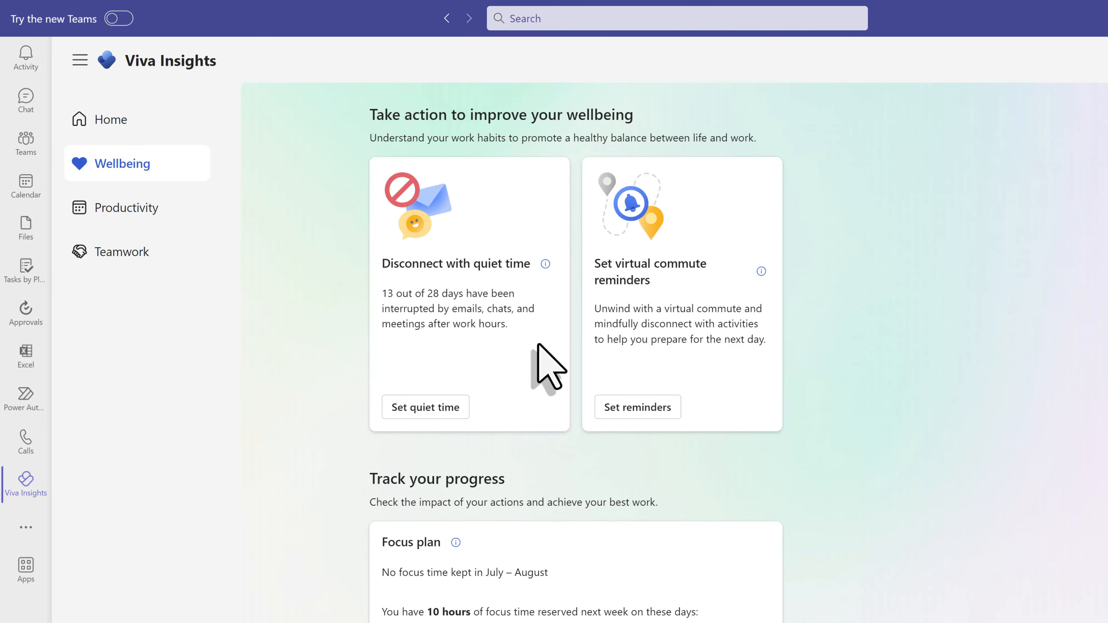
mouse_move(545, 264)
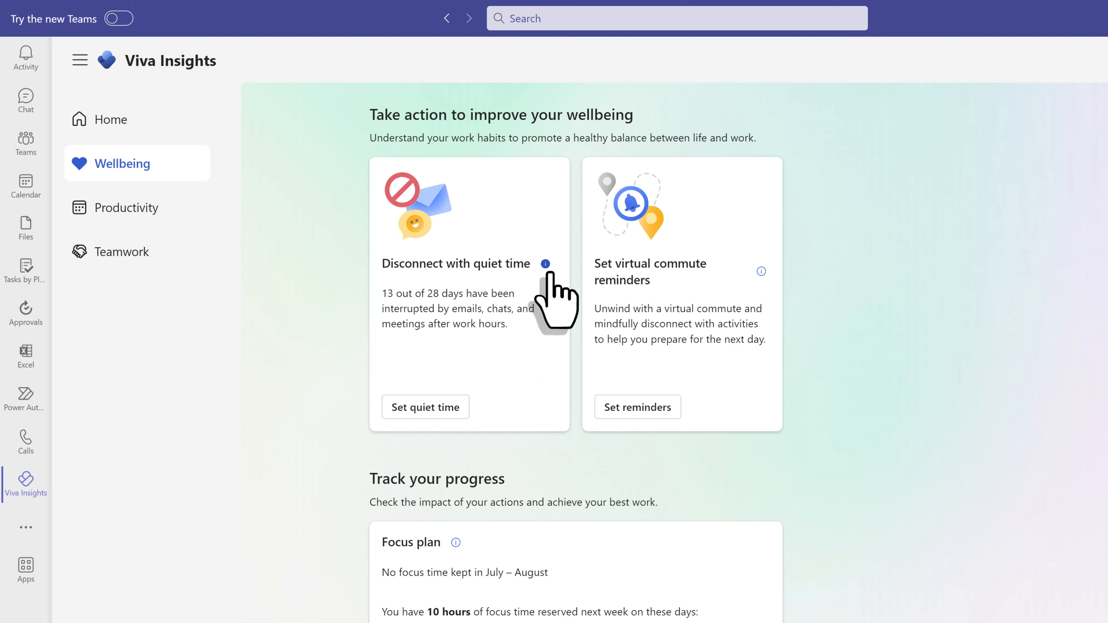
Set quiet time to start at 5:15 PM and browse the end time choices toward 12:00 PM
click(545, 264)
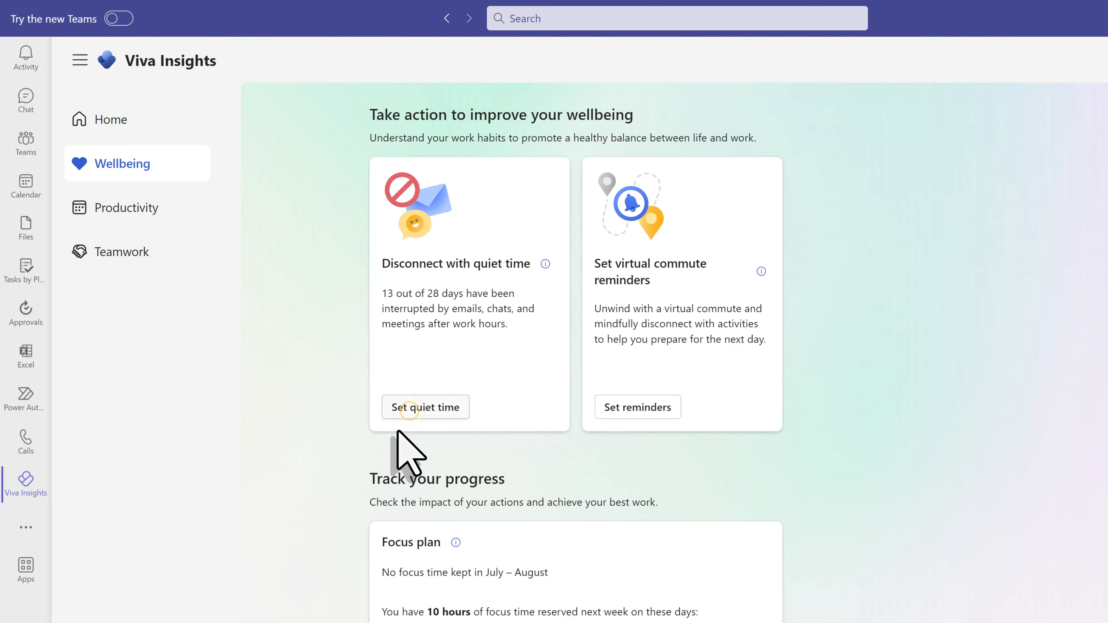
click(425, 406)
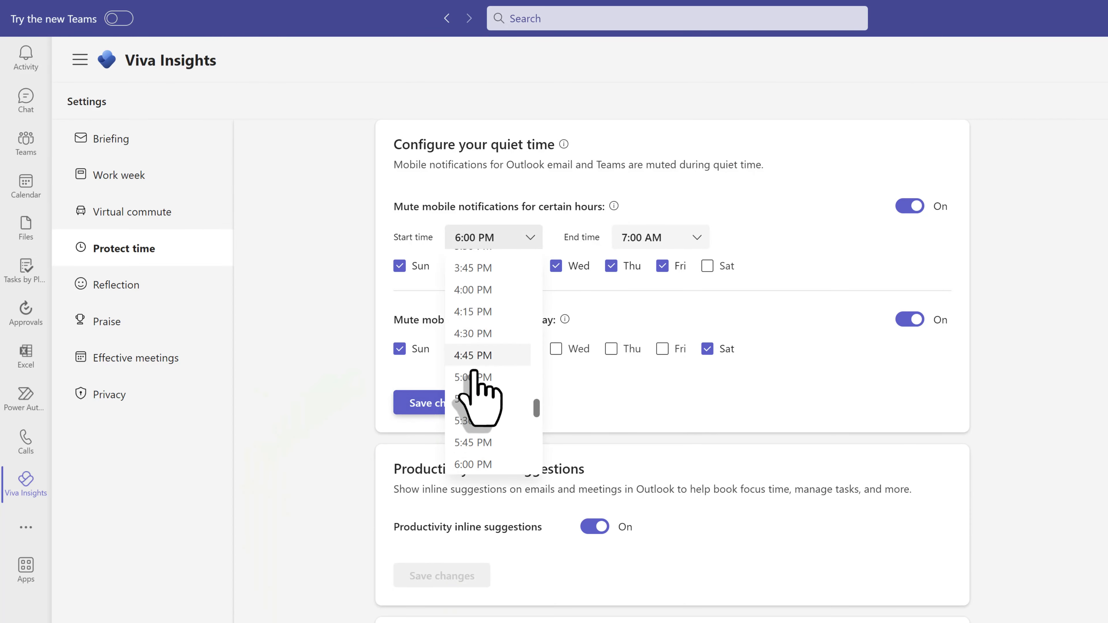
click(472, 377)
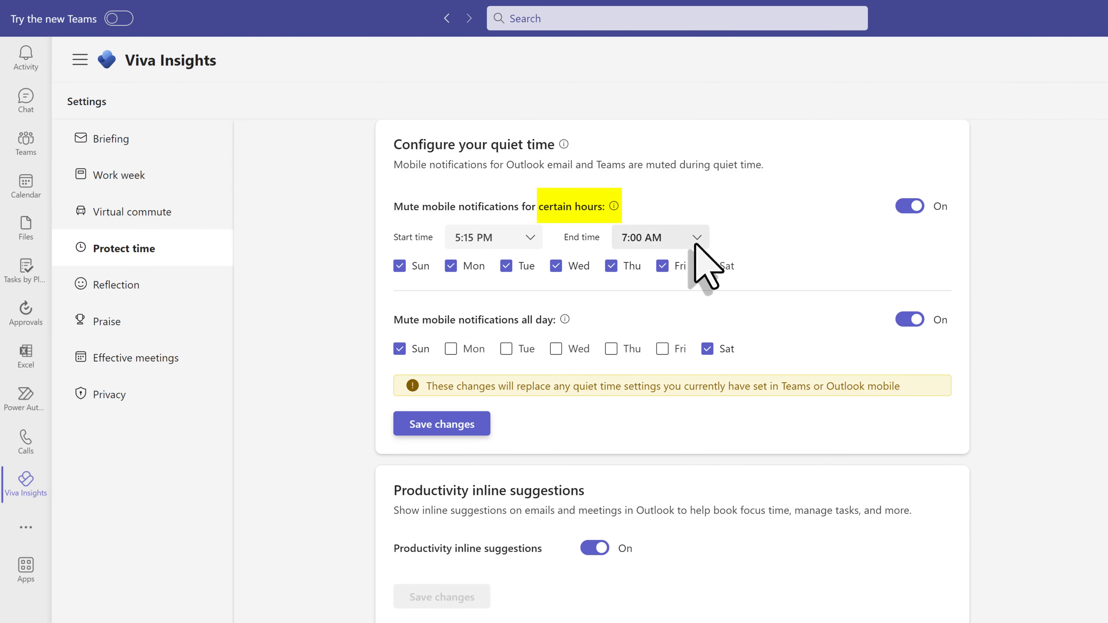
click(660, 237)
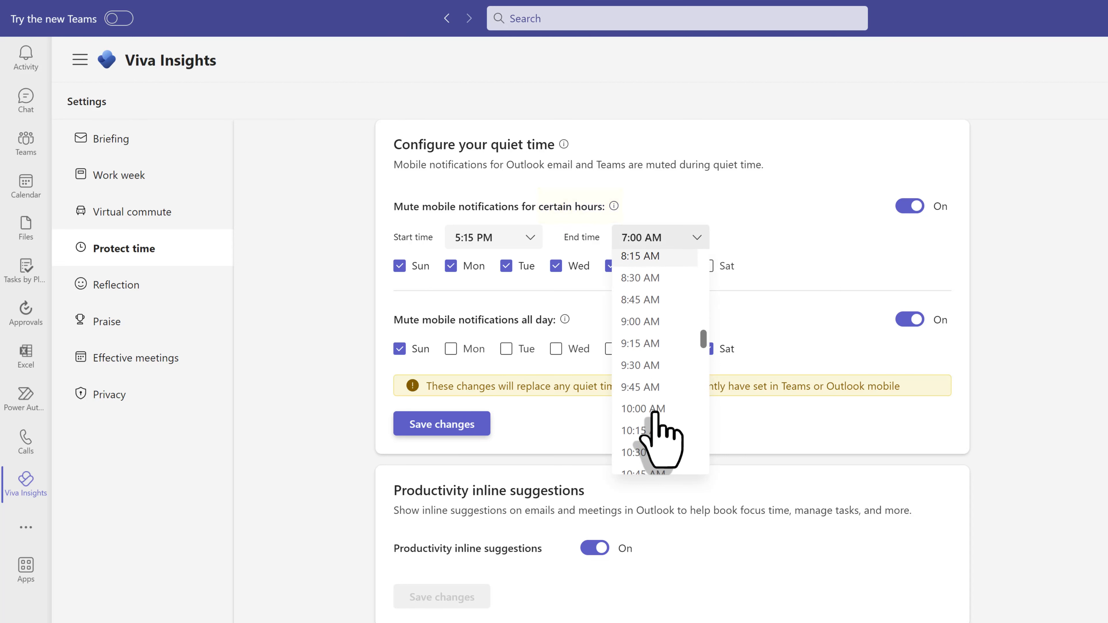
scroll(down, 3)
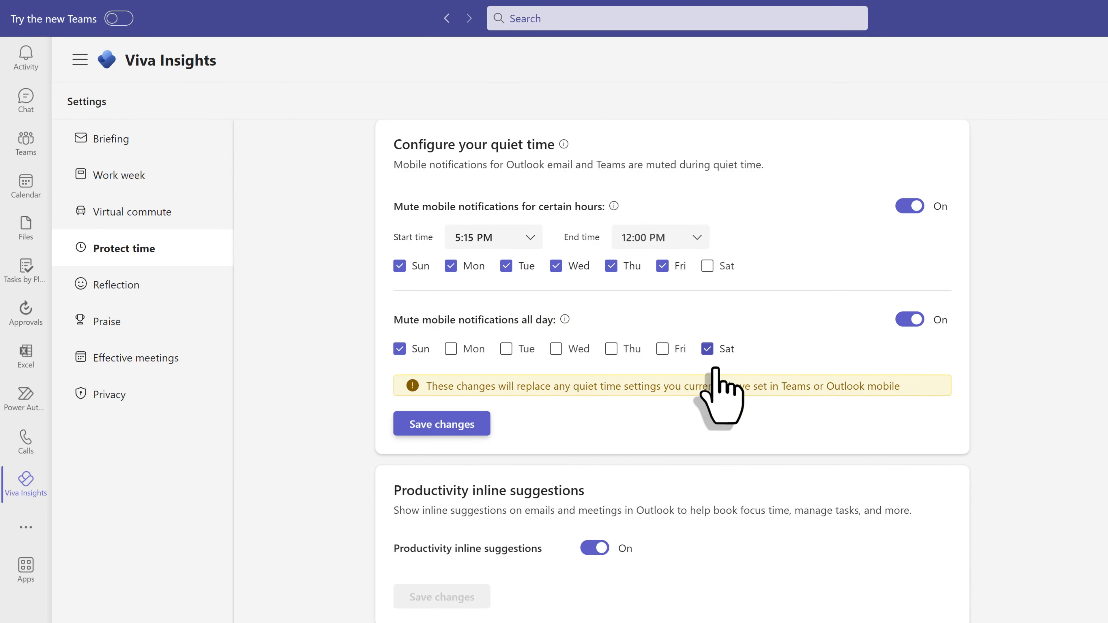
mouse_move(637, 463)
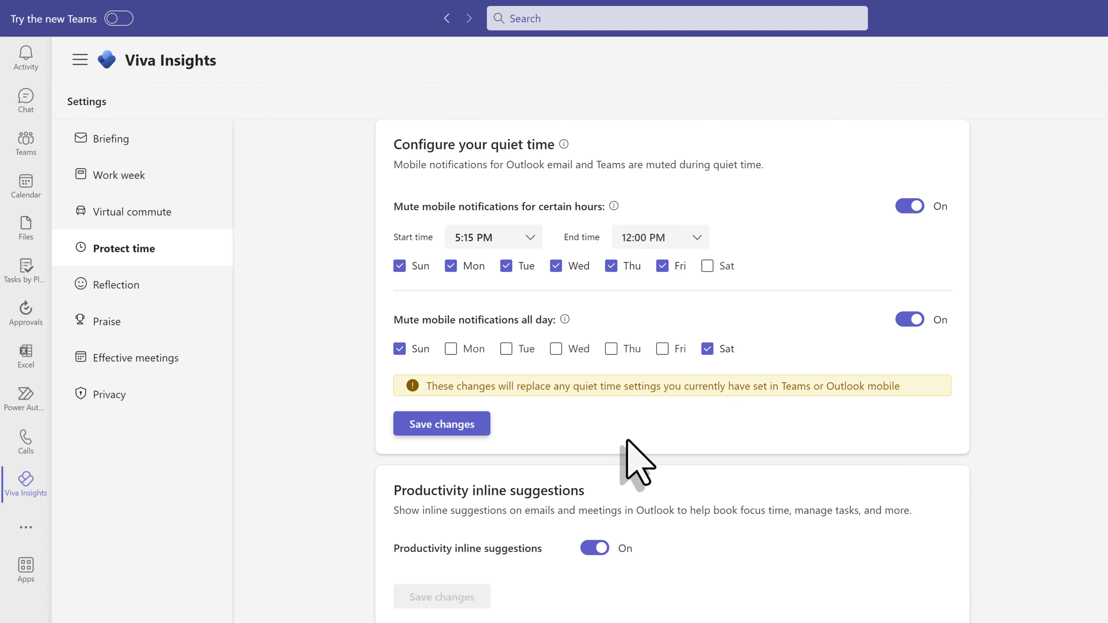
Protect the 12:00–1:00 PM lunch hours with a recurring calendar event and save
scroll(down, 3)
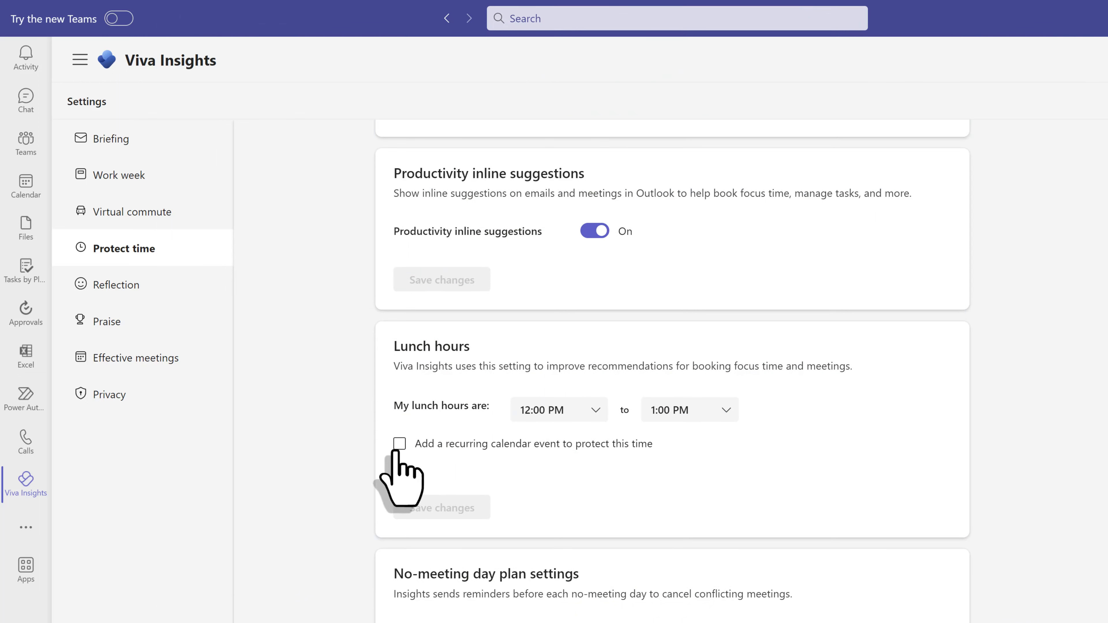
click(399, 444)
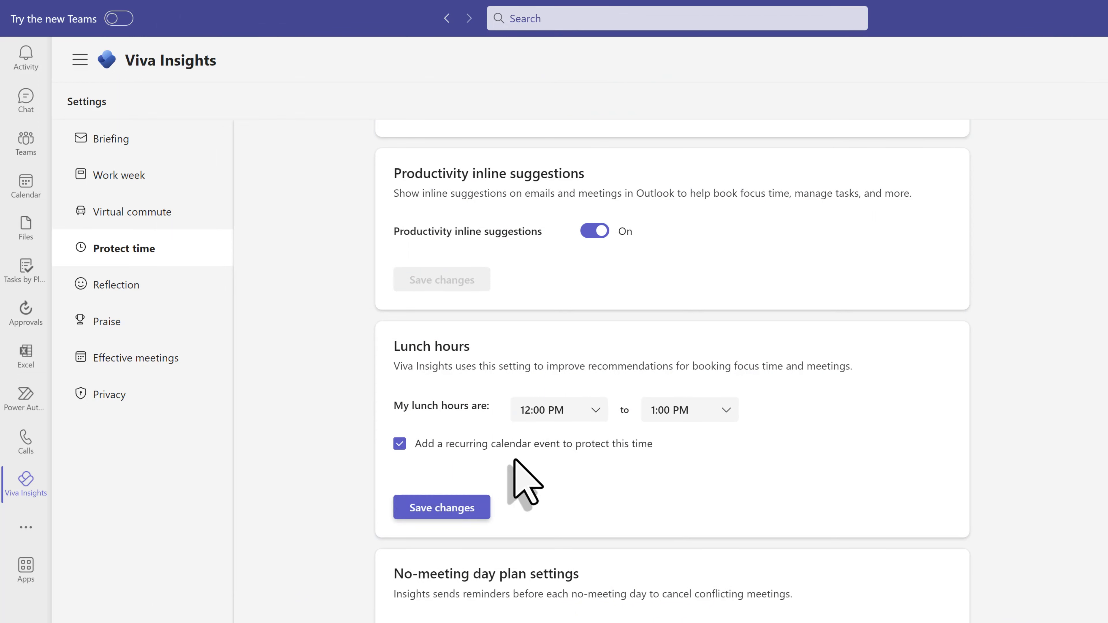
click(441, 507)
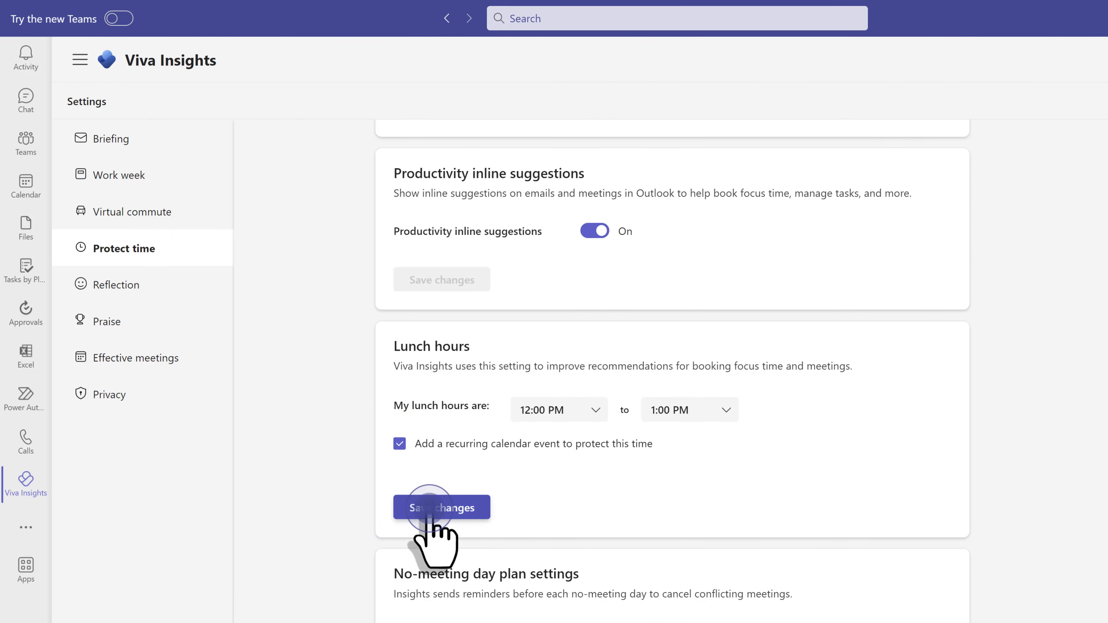
click(134, 211)
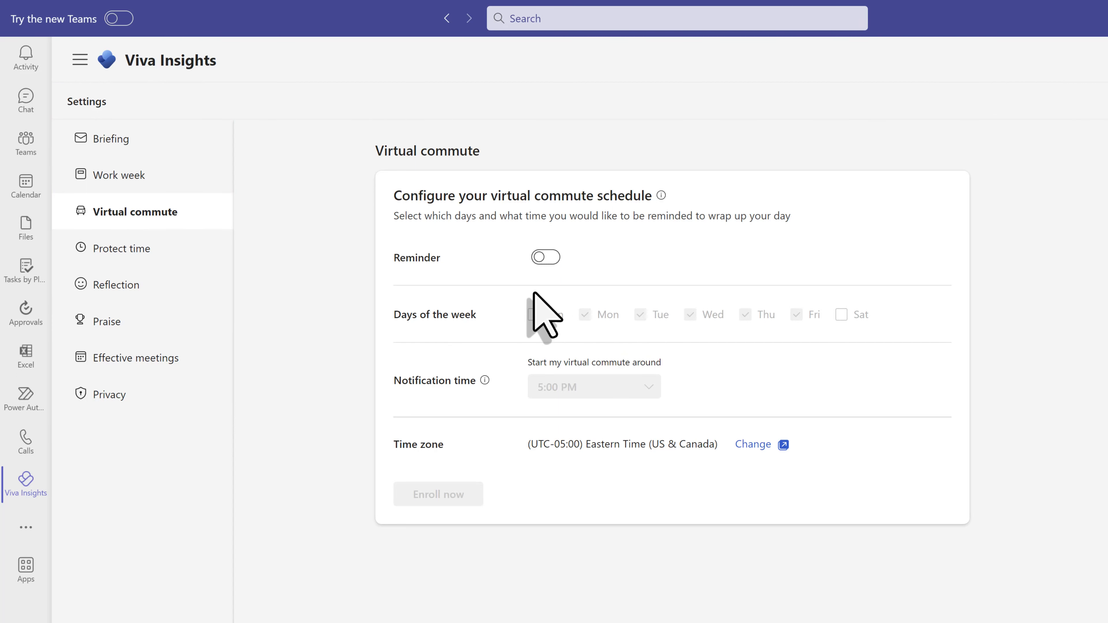
Turn on virtual commute reminders at 4:30 PM and enroll in the weekday schedule
click(545, 256)
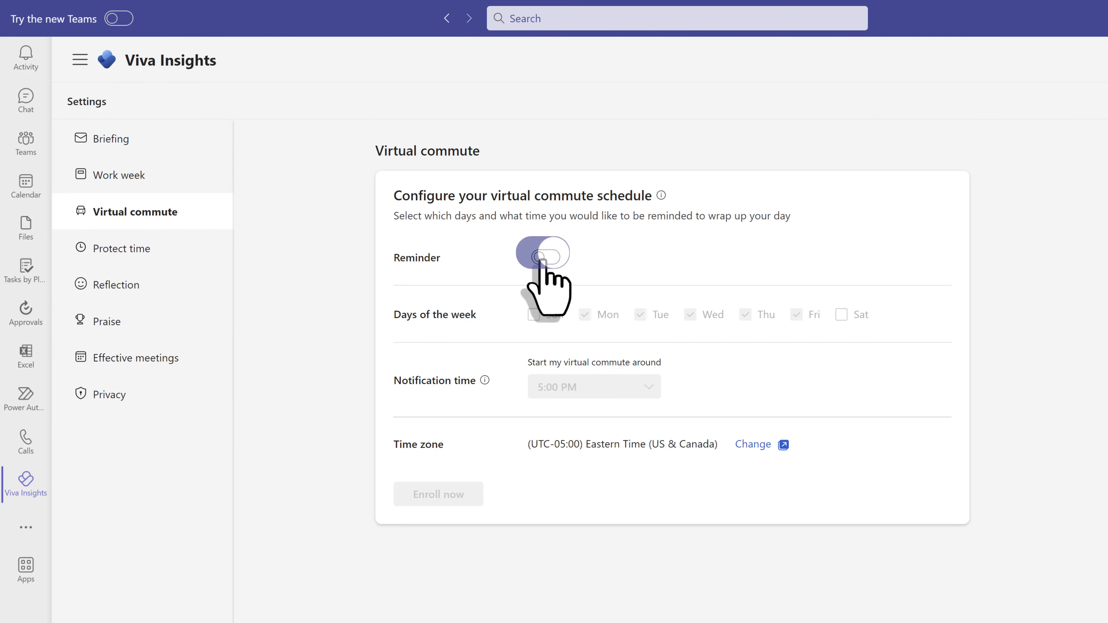
click(542, 252)
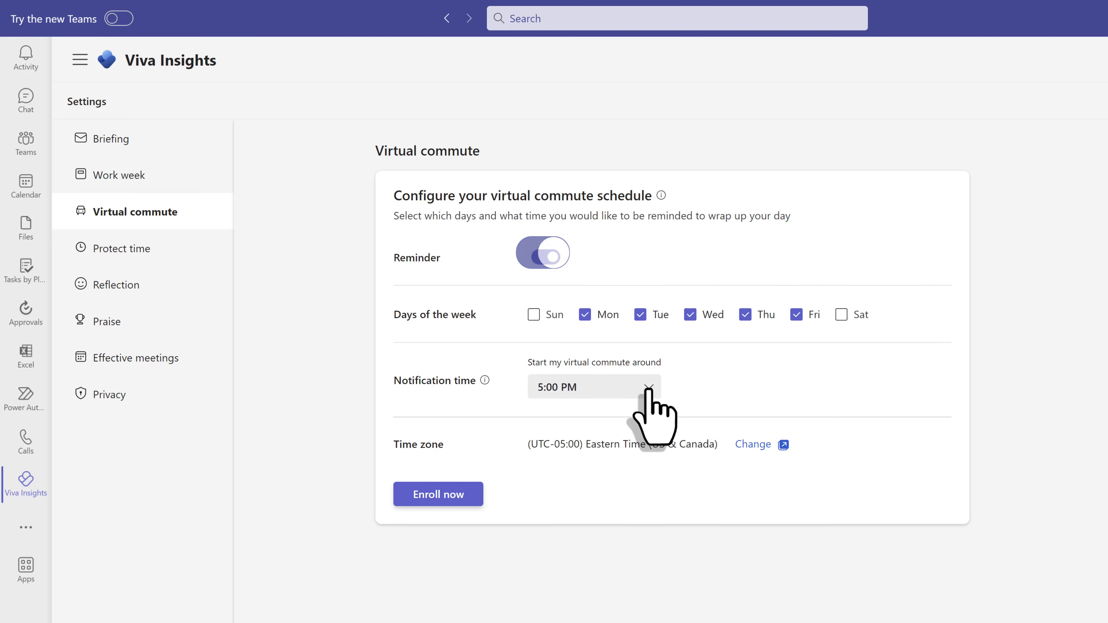
click(593, 386)
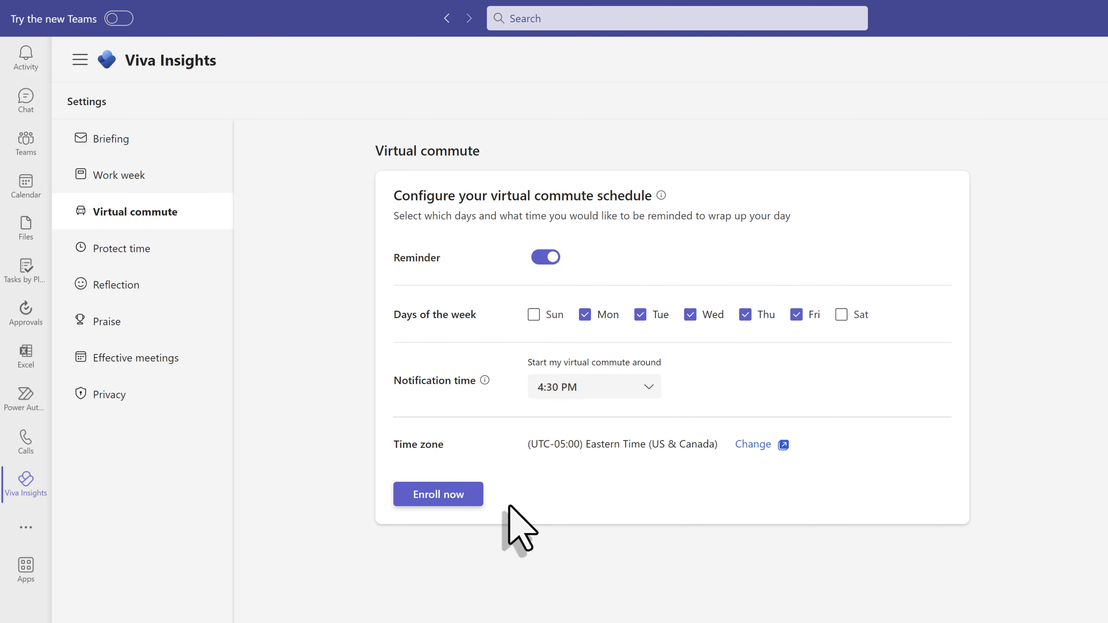
mouse_move(684, 478)
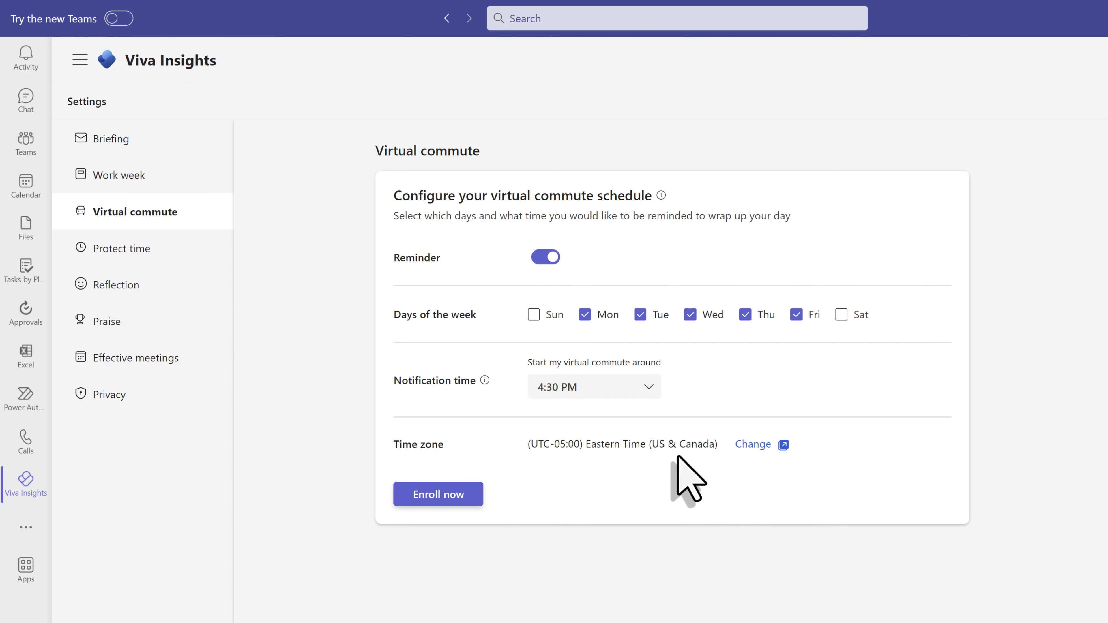
mouse_move(616, 480)
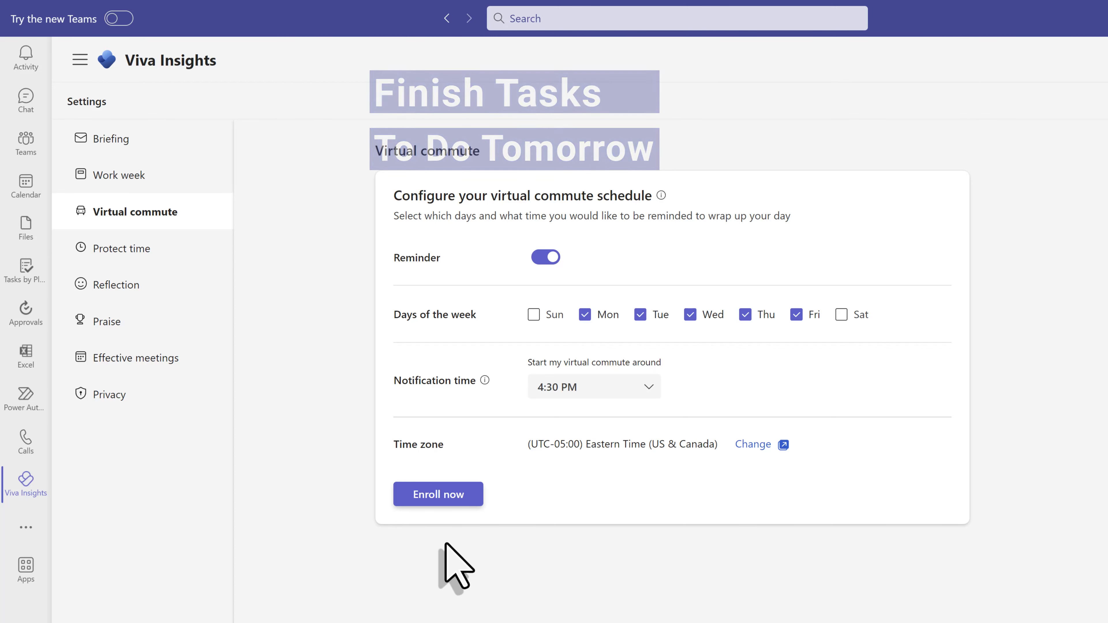
click(438, 494)
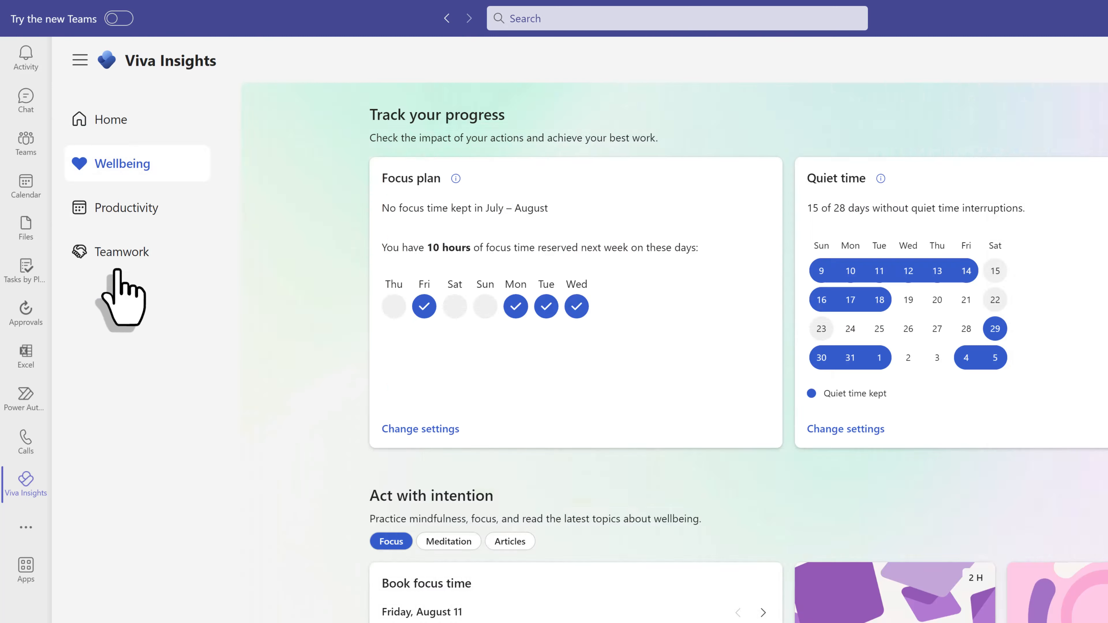
Record feeling relaxed in the emotion reflection and show the 7-day reflection history
scroll(down, 3)
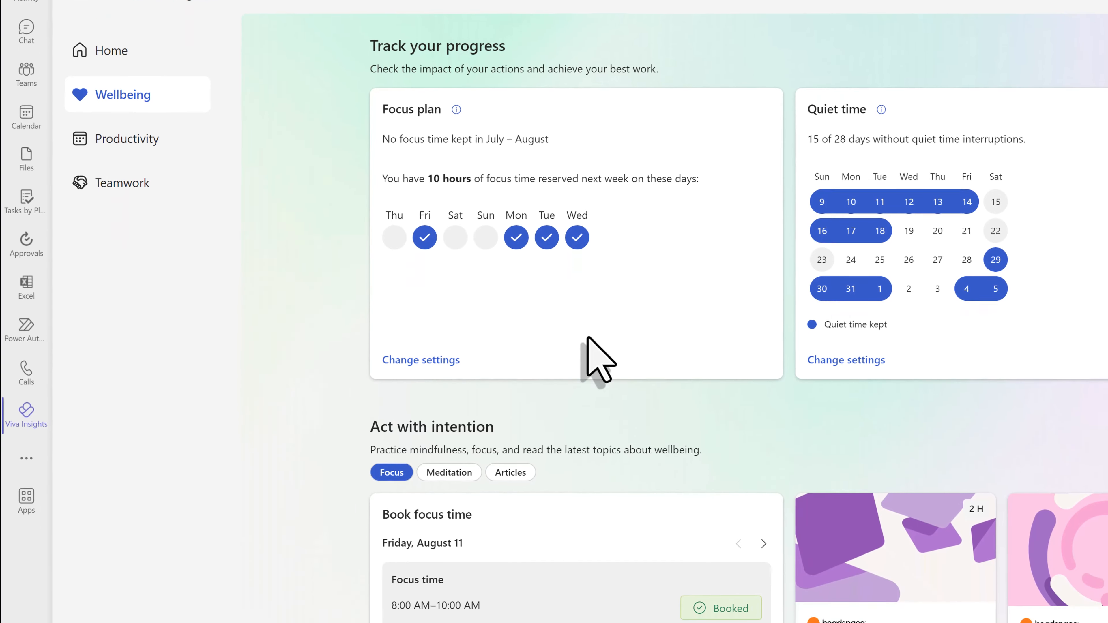
scroll(down, 3)
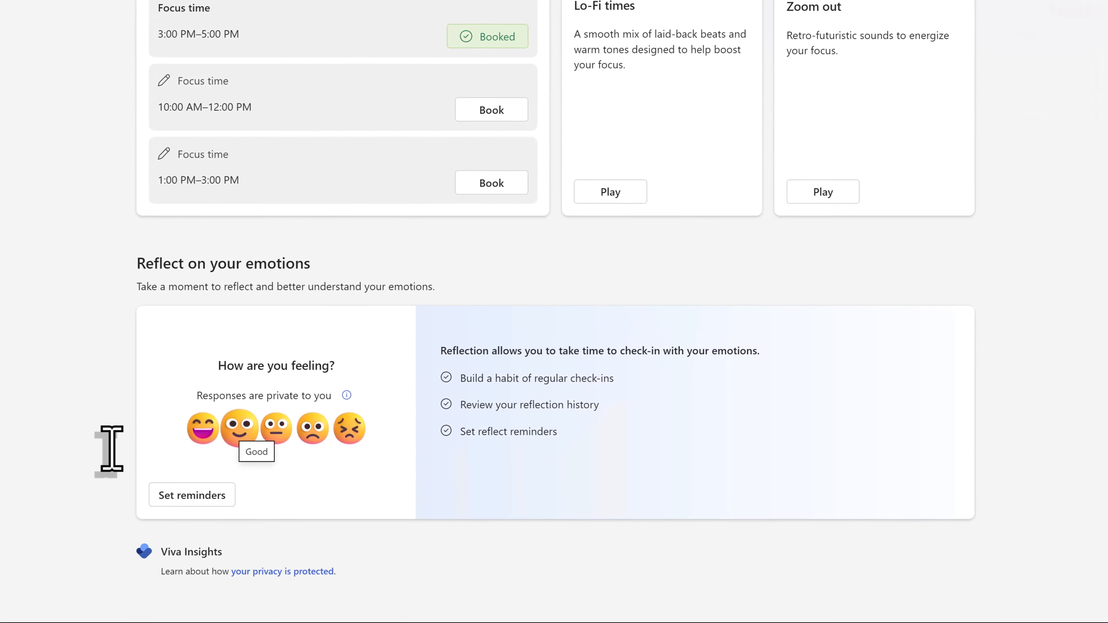
click(239, 427)
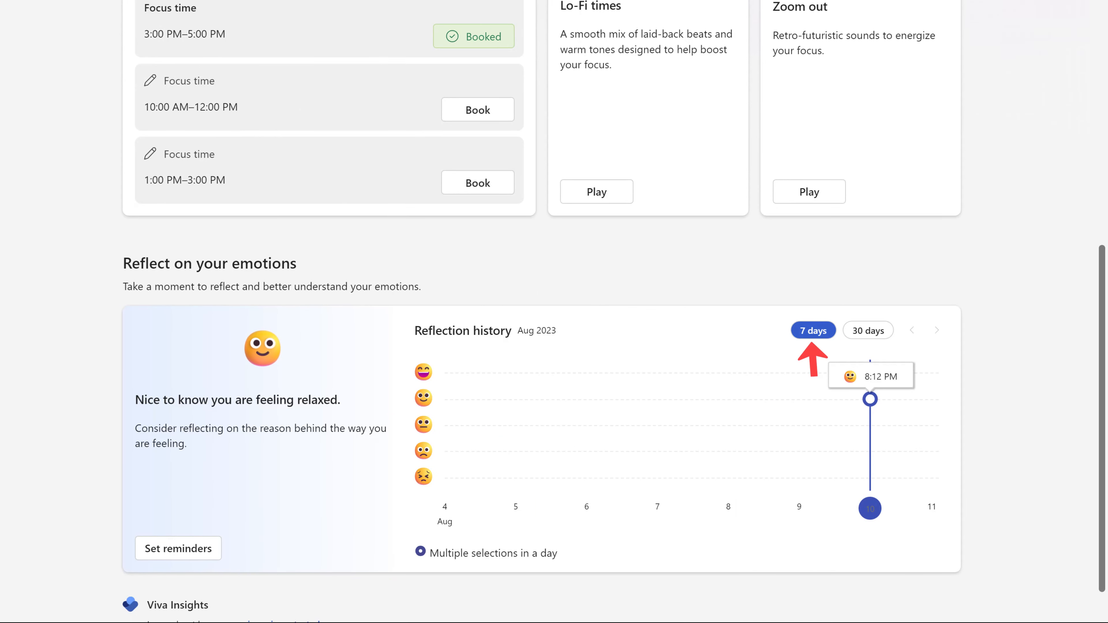
click(867, 330)
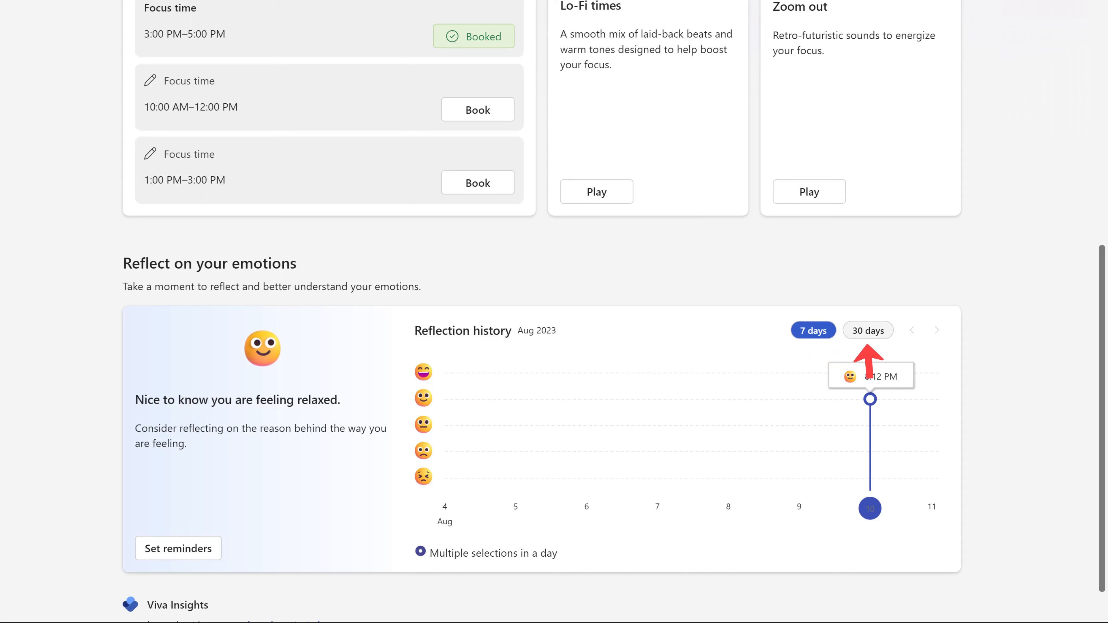
click(868, 331)
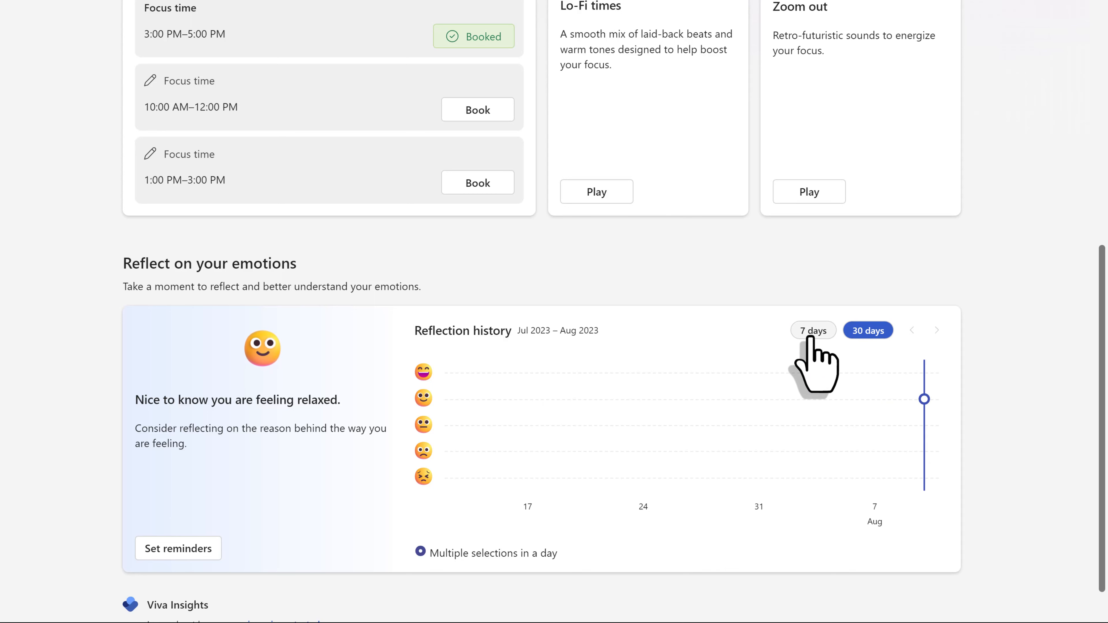
click(813, 330)
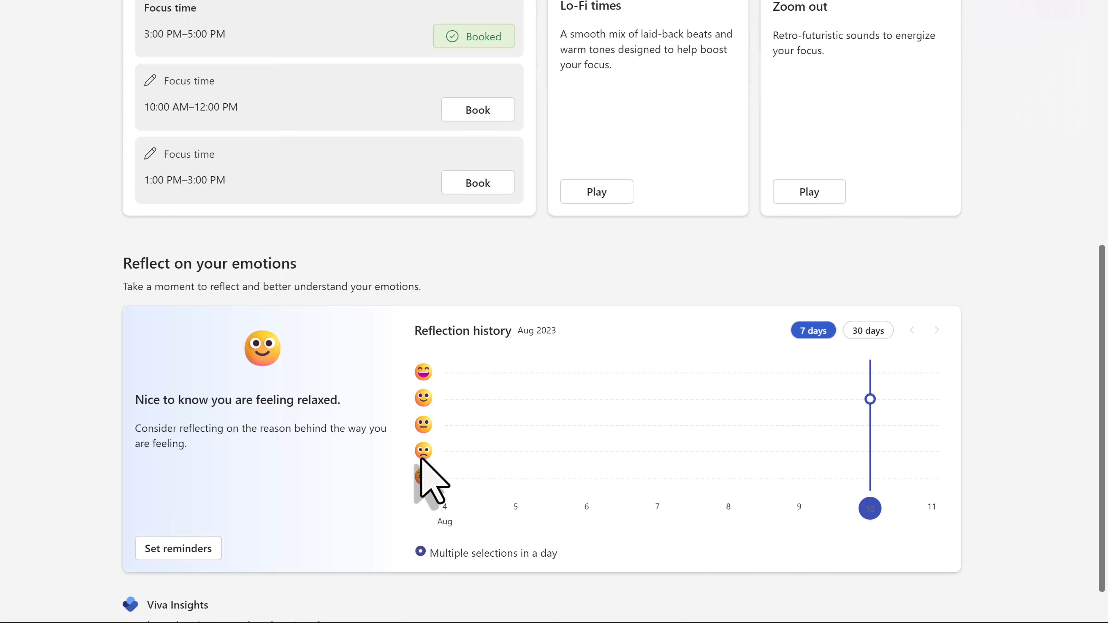
mouse_move(428, 481)
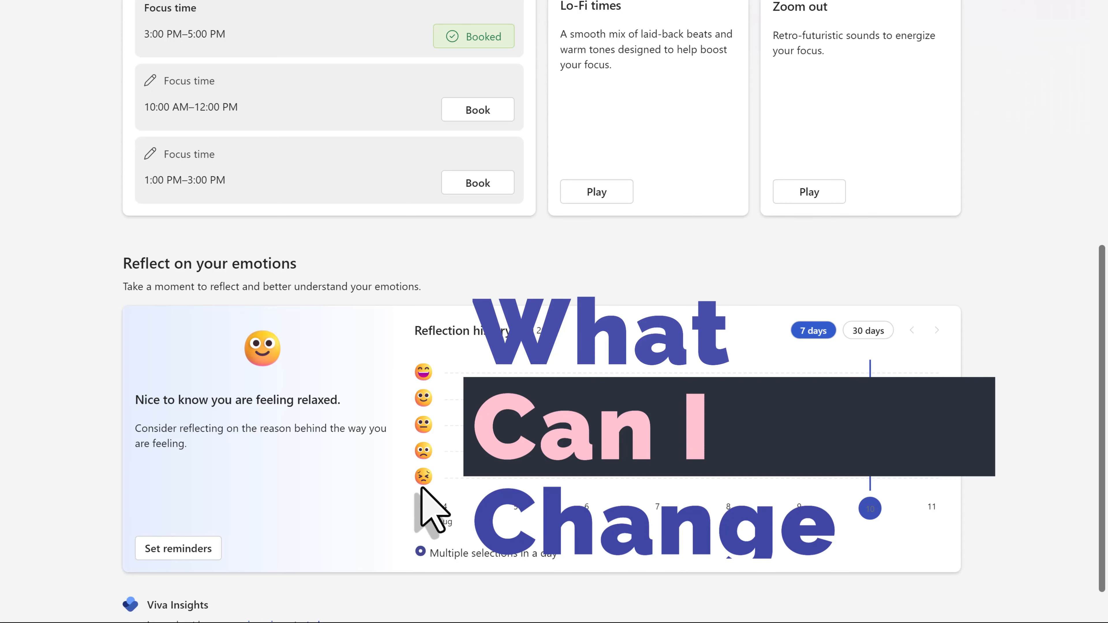
mouse_move(442, 526)
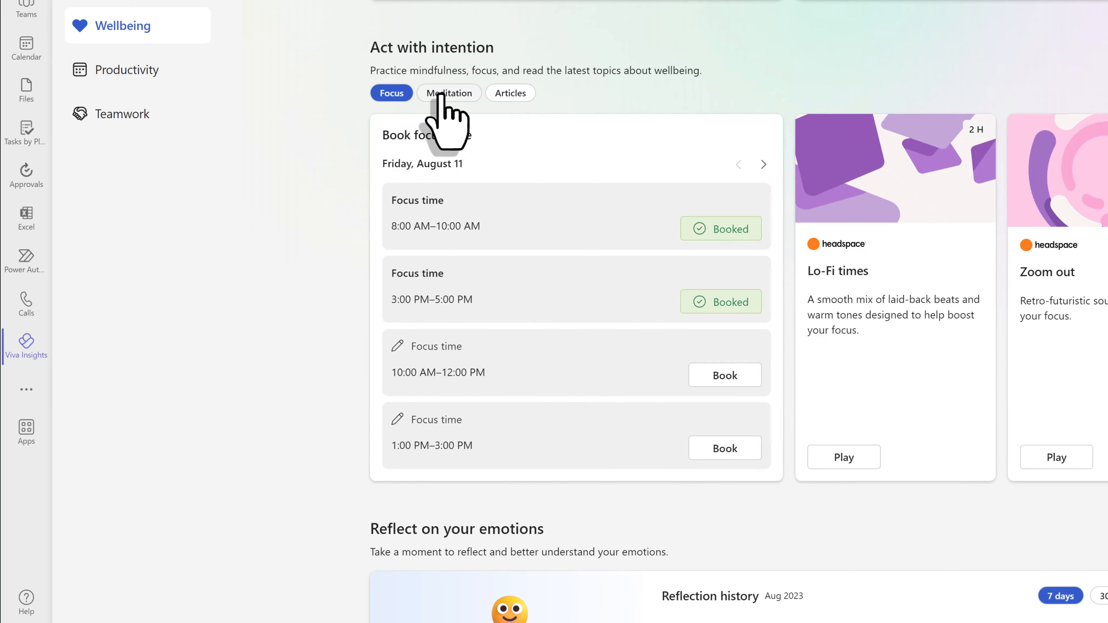
Switch Act with intention to Meditation, showing Focus, Stressed, Body scan and breather break sessions
click(449, 92)
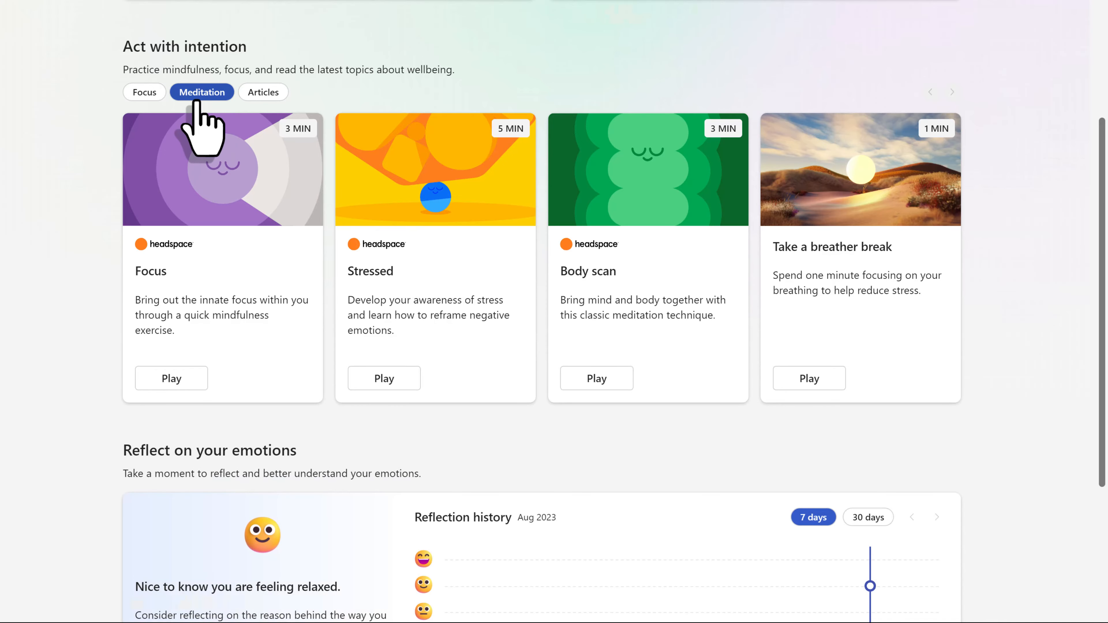
mouse_move(288, 307)
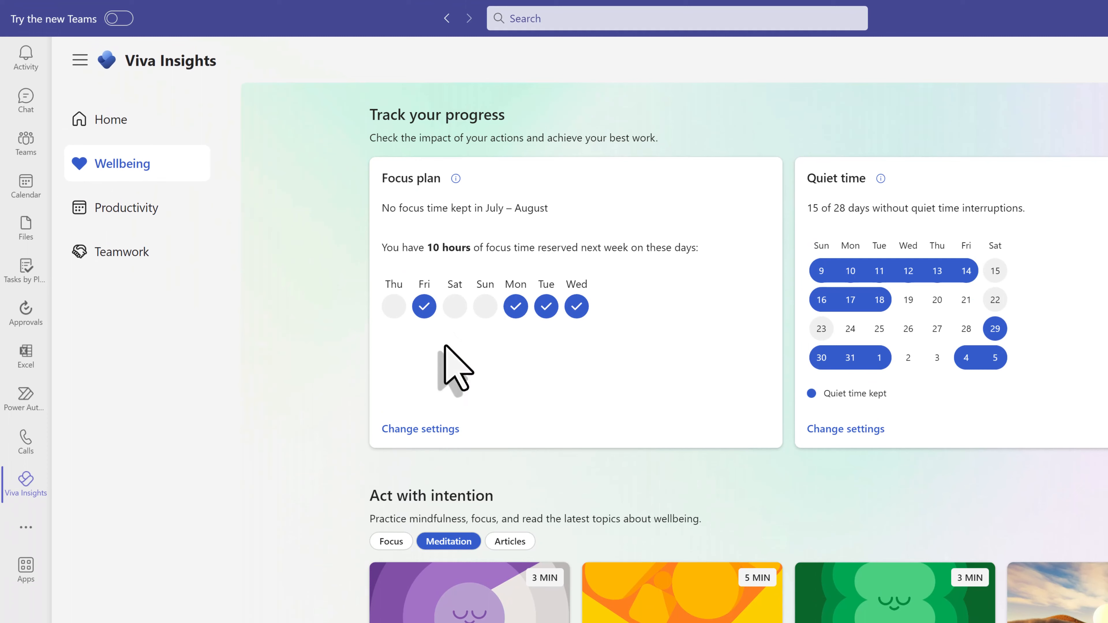
Go to Productivity and review Meeting habits for the last 4 weeks, advanced notice at 67%
click(128, 208)
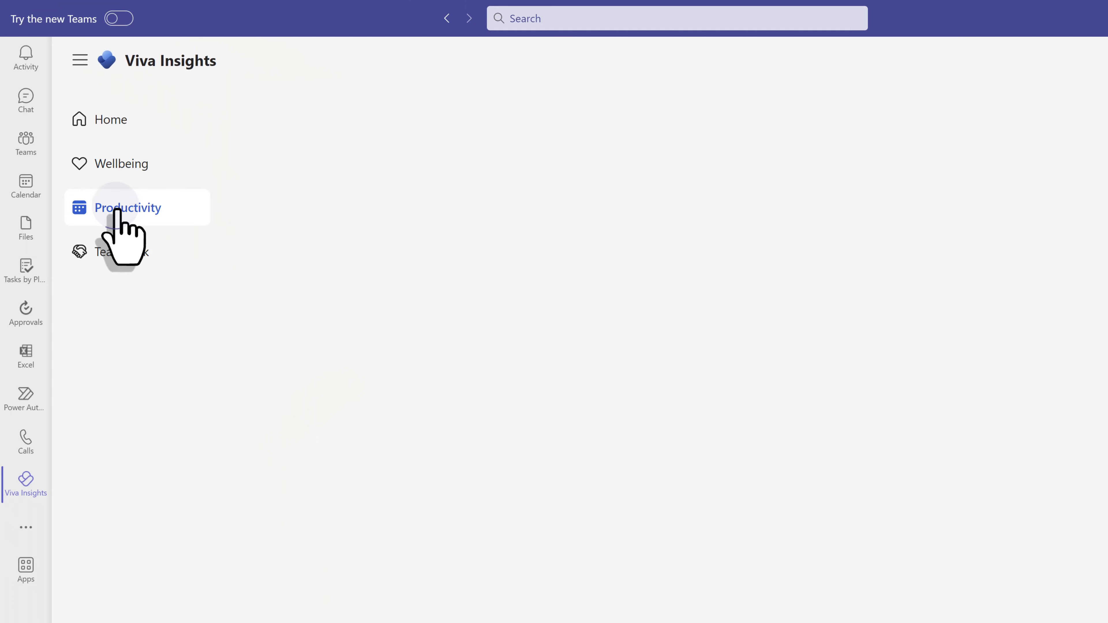
click(127, 207)
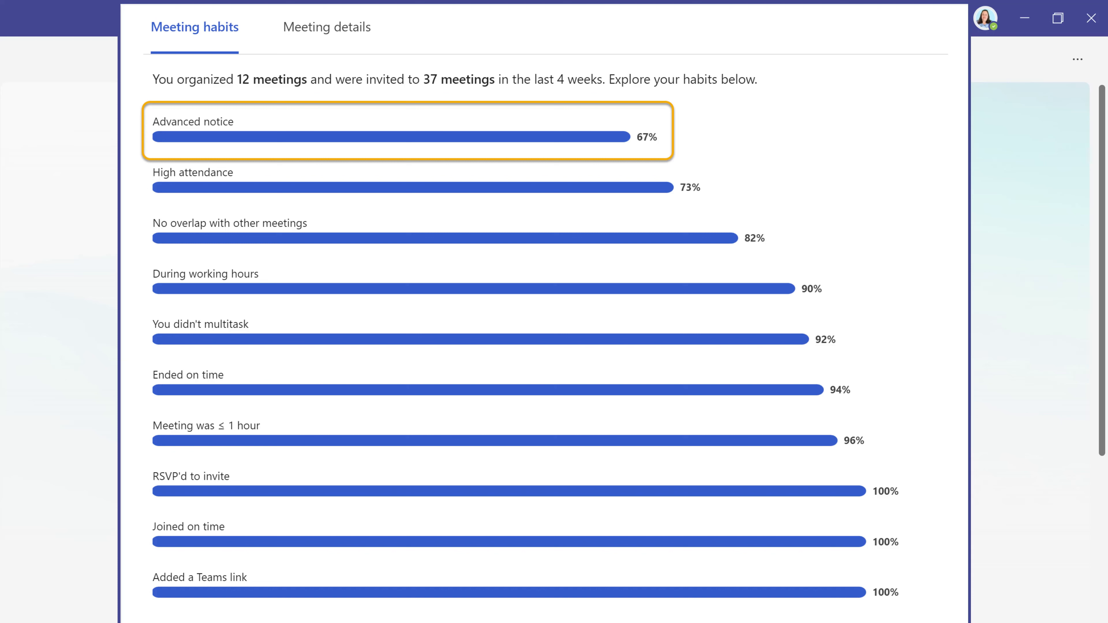
mouse_move(577, 142)
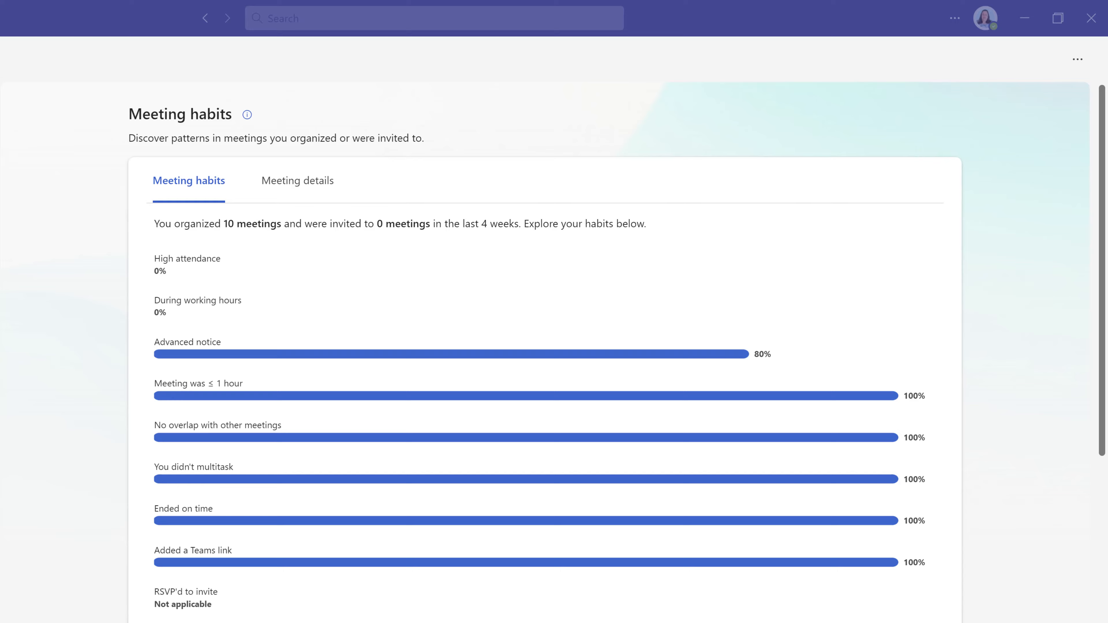
click(297, 180)
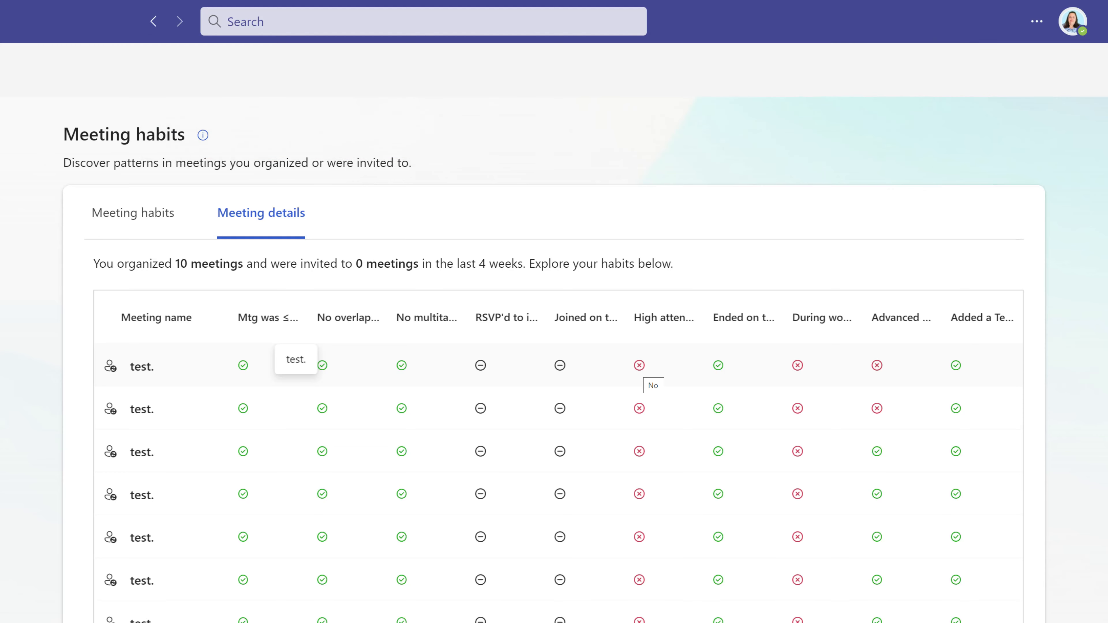
click(133, 213)
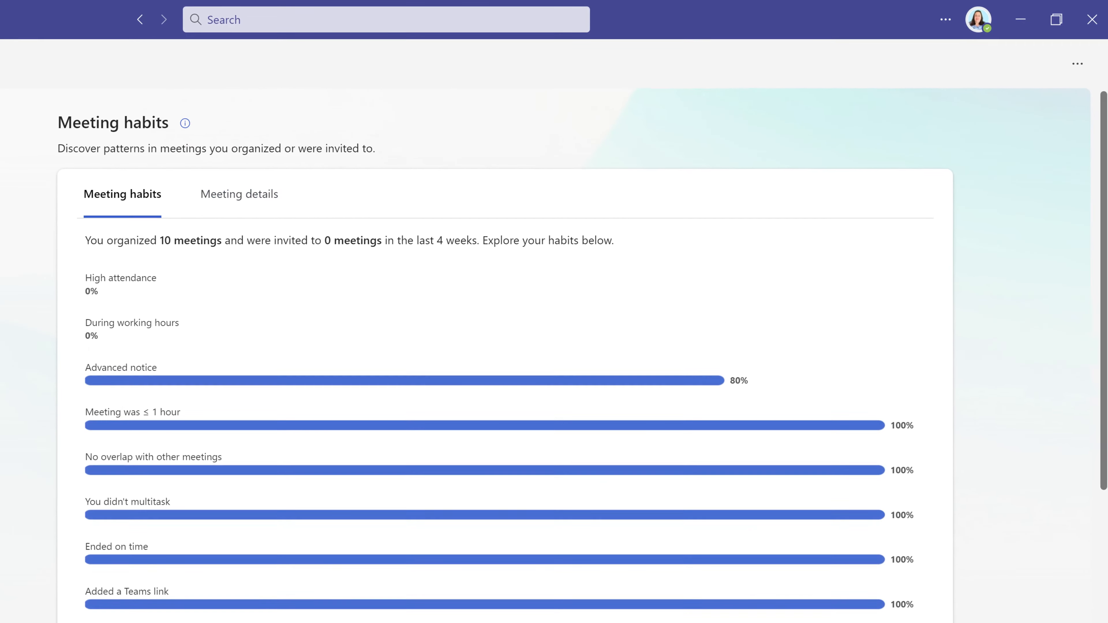
scroll(down, 3)
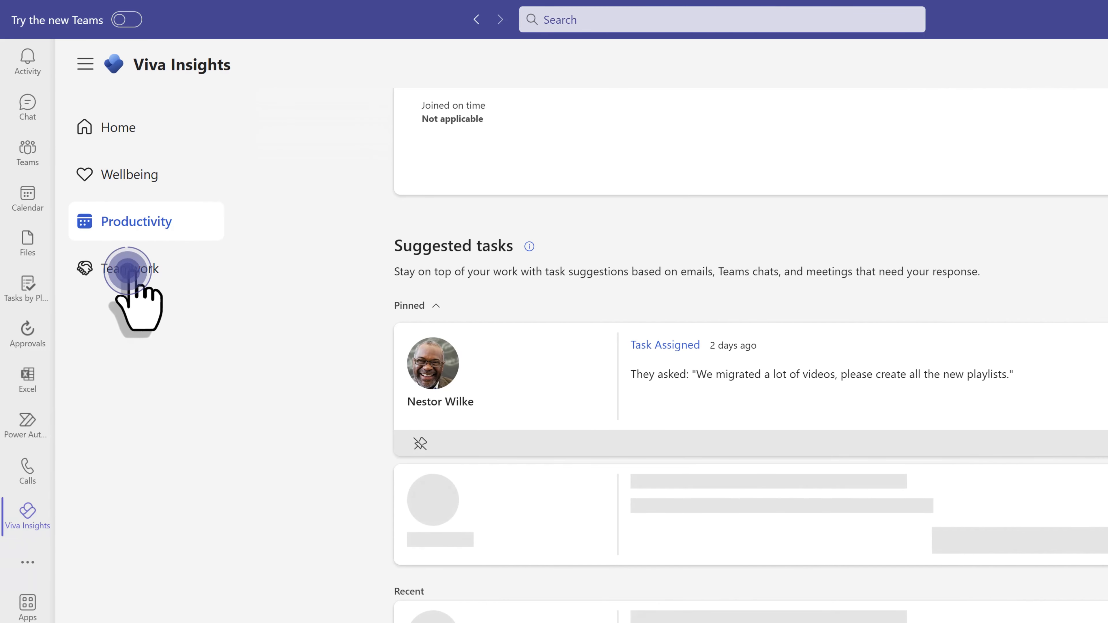
Go to Teamwork to see collaboration time and communication habits insights
click(130, 268)
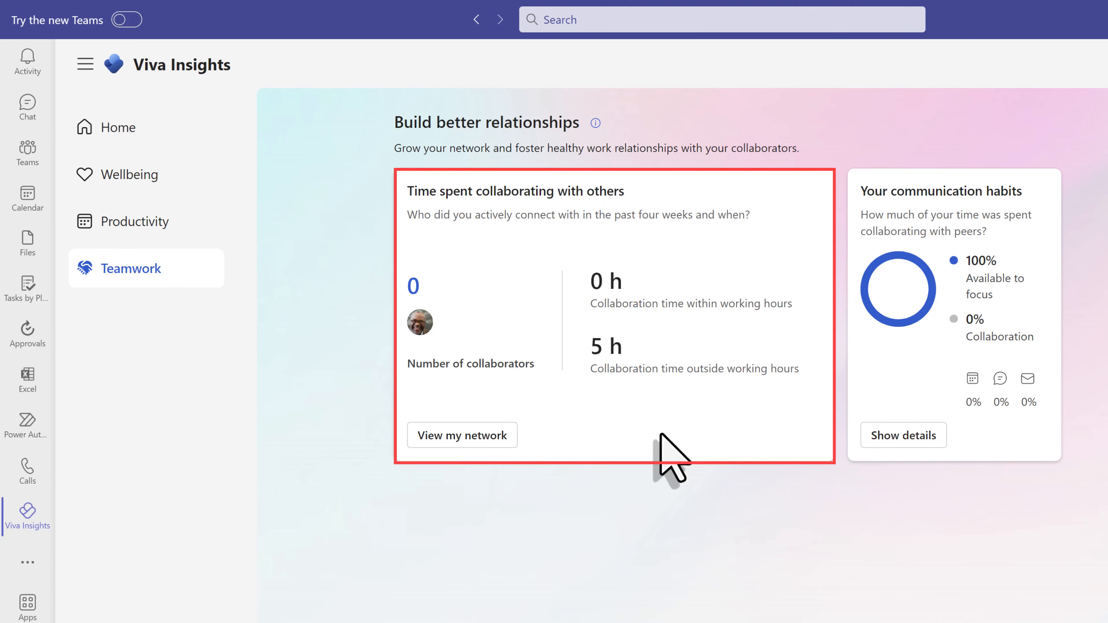
mouse_move(595, 411)
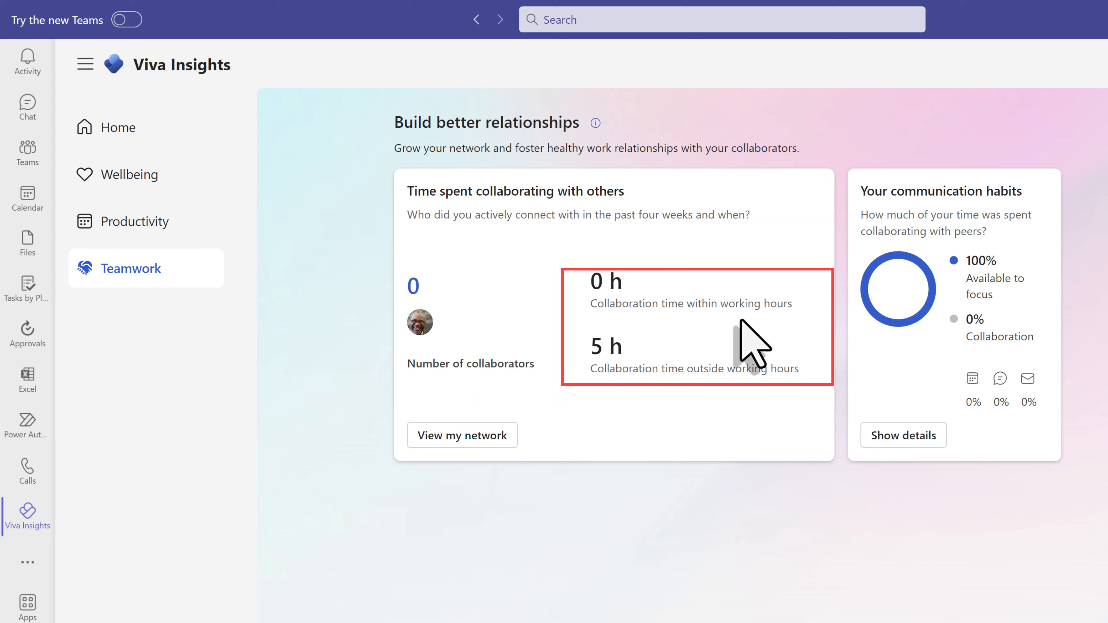
mouse_move(668, 406)
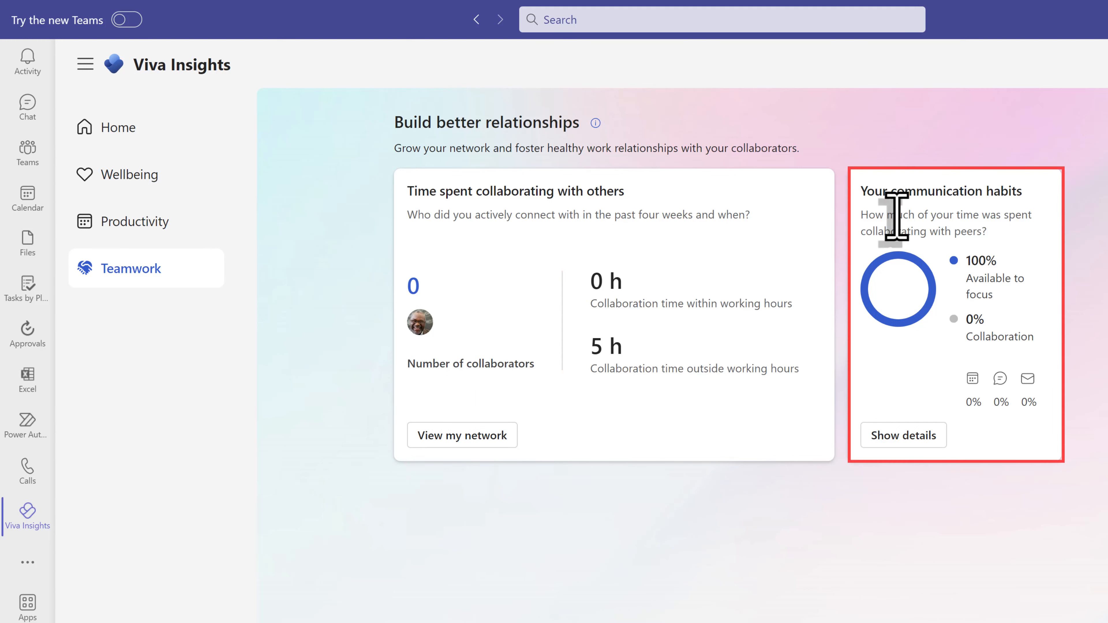
mouse_move(936, 293)
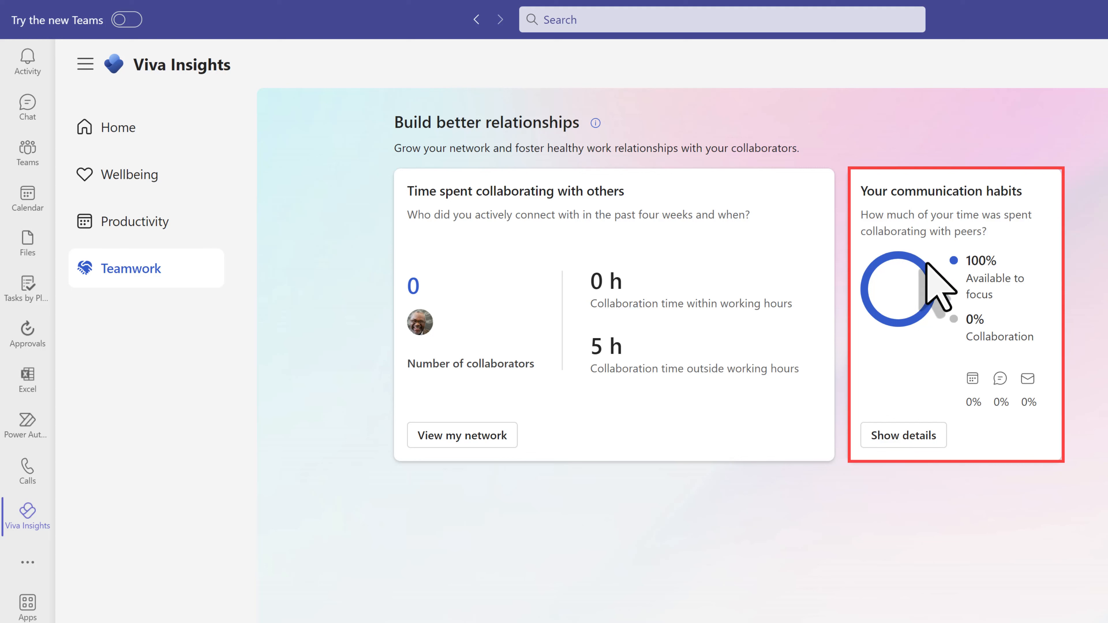
mouse_move(972, 378)
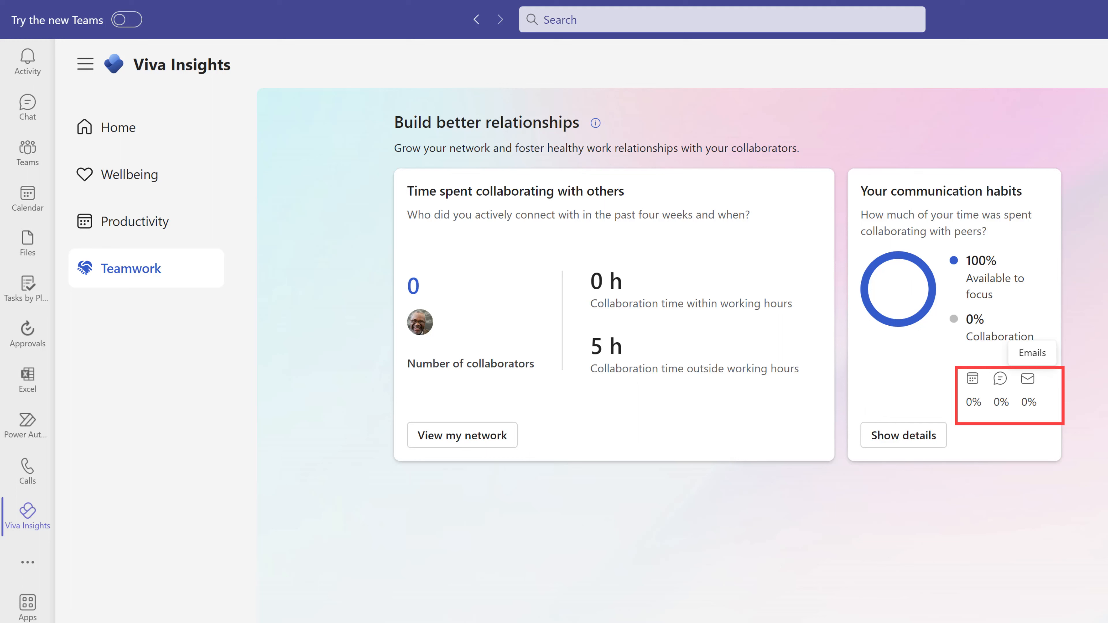
mouse_move(1032, 403)
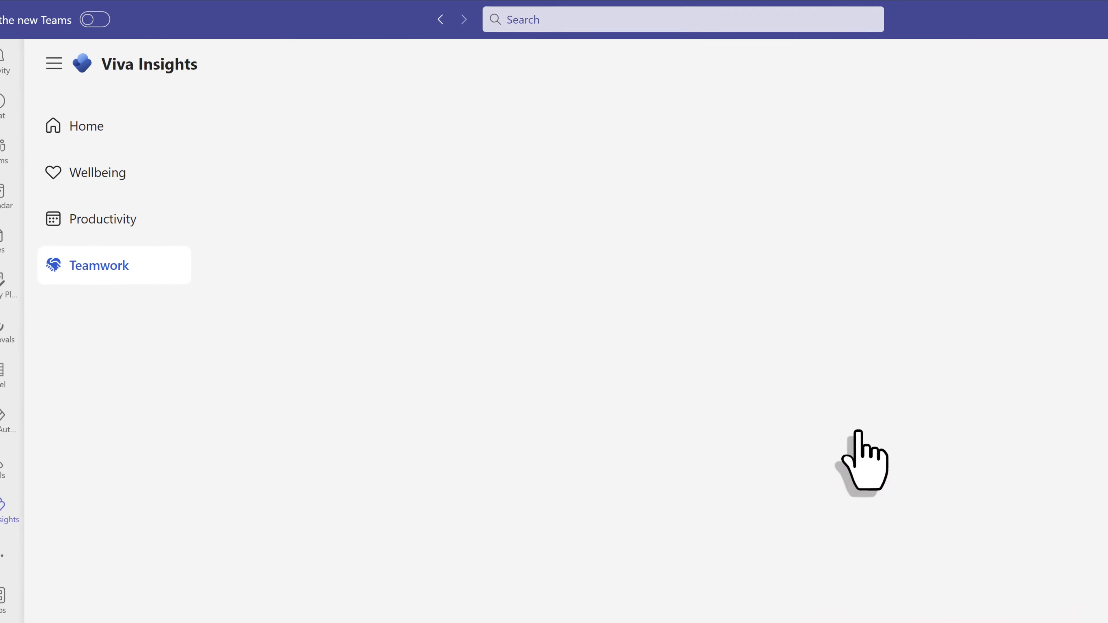
Scroll to the Collaborators network for the past 4 weeks, with Nestor Wilke among most frequent
scroll(down, 3)
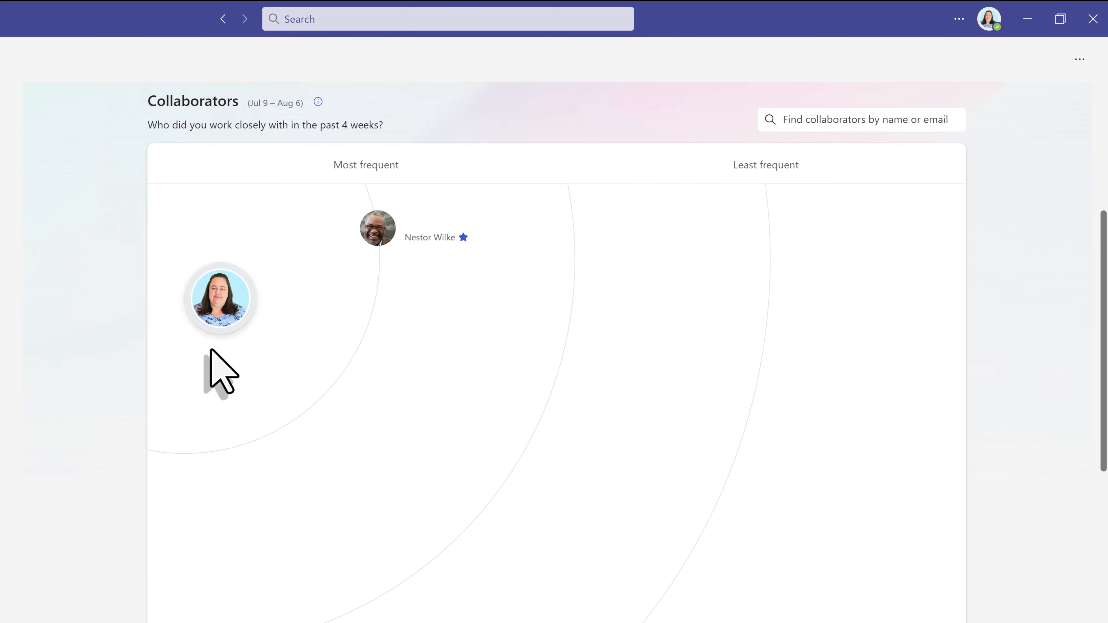
mouse_move(345, 234)
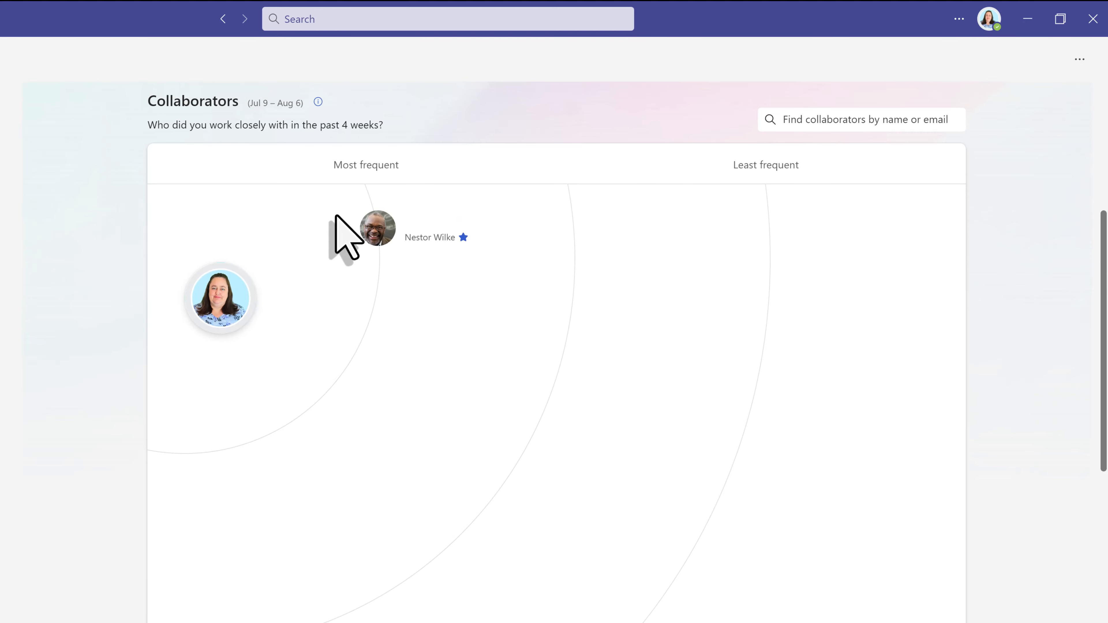
mouse_move(409, 286)
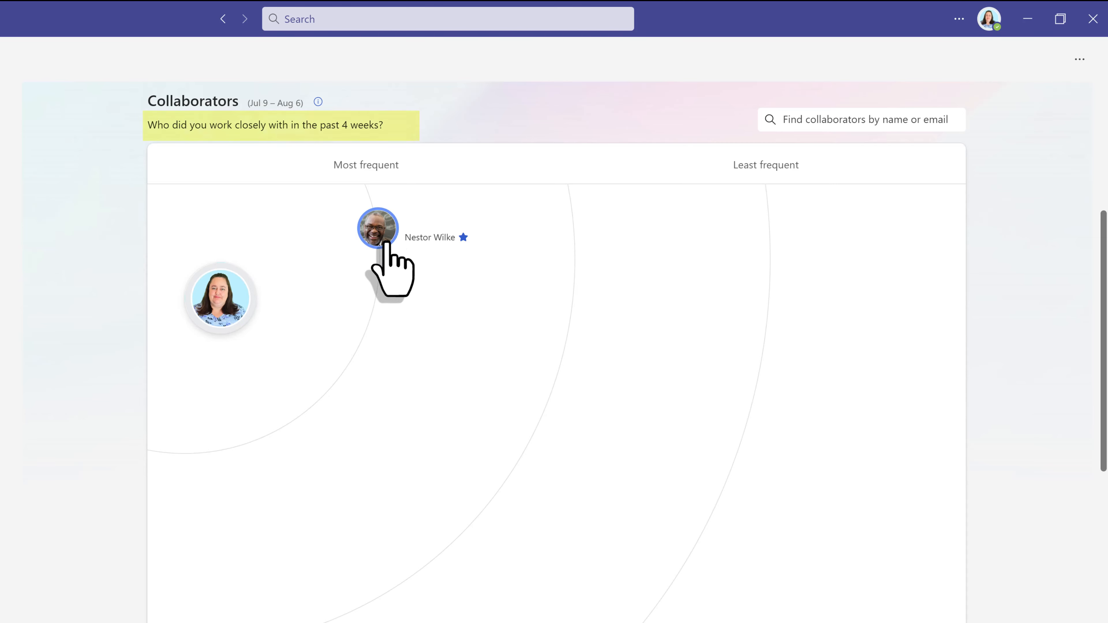
mouse_move(579, 208)
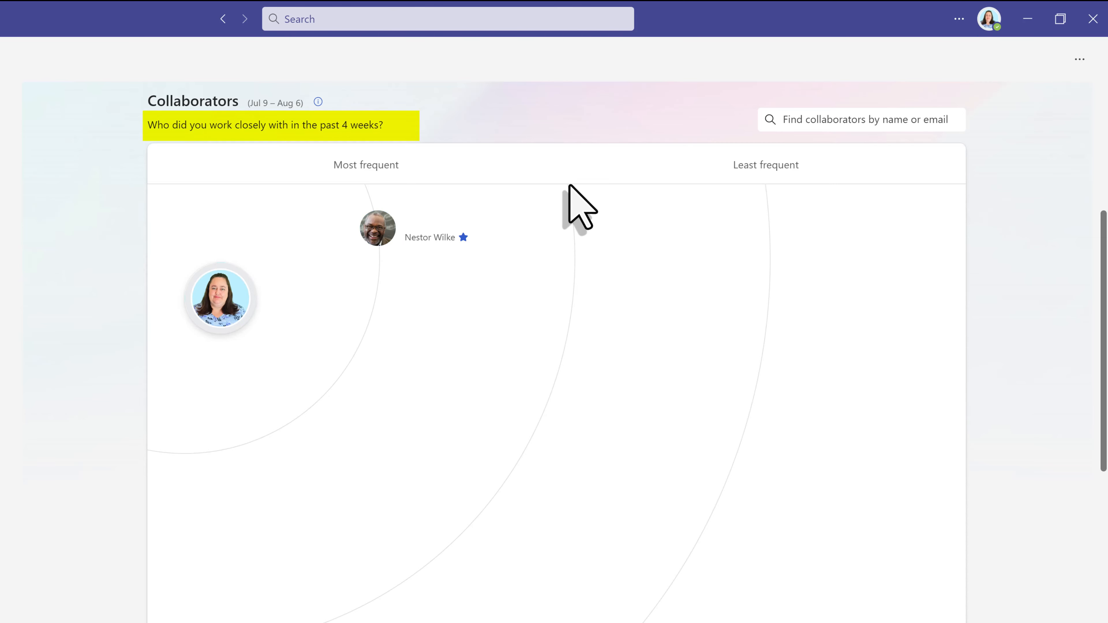
mouse_move(572, 346)
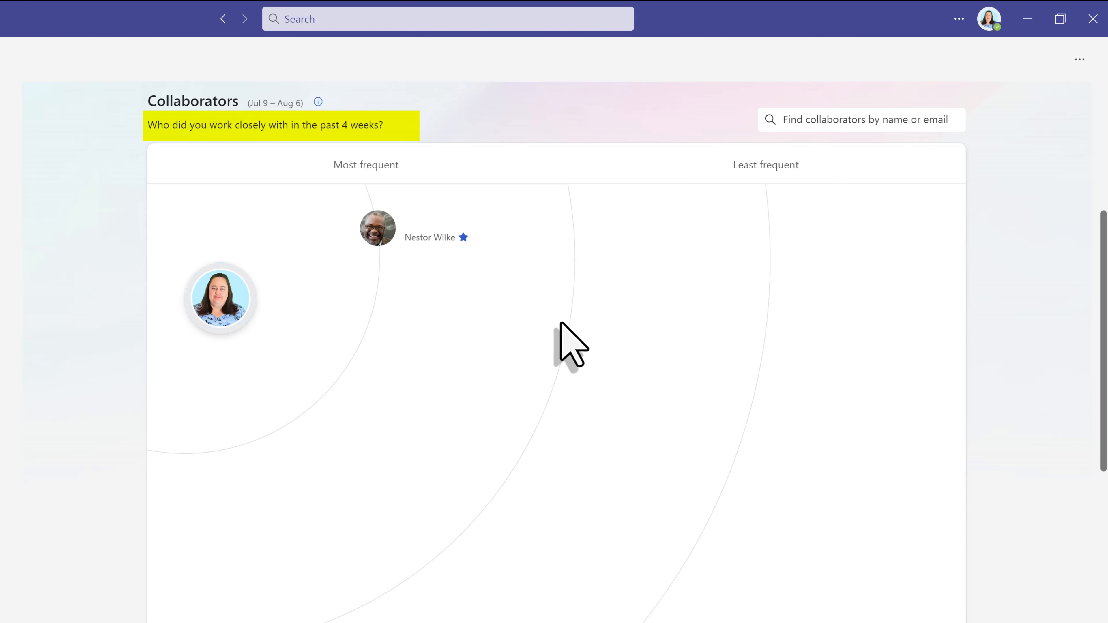
mouse_move(780, 272)
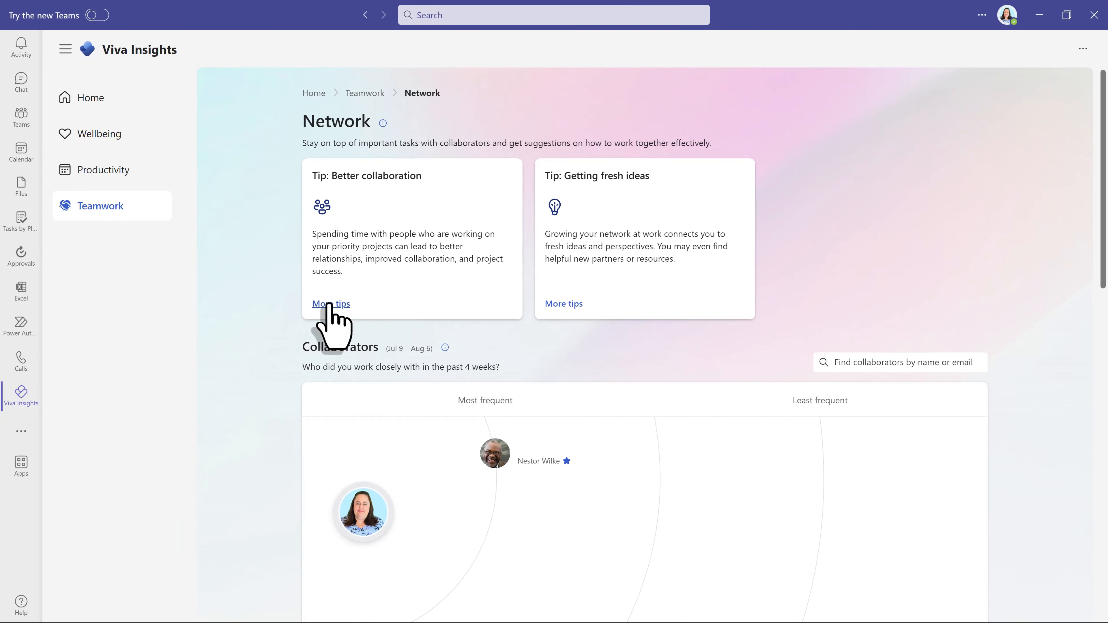
mouse_move(90, 98)
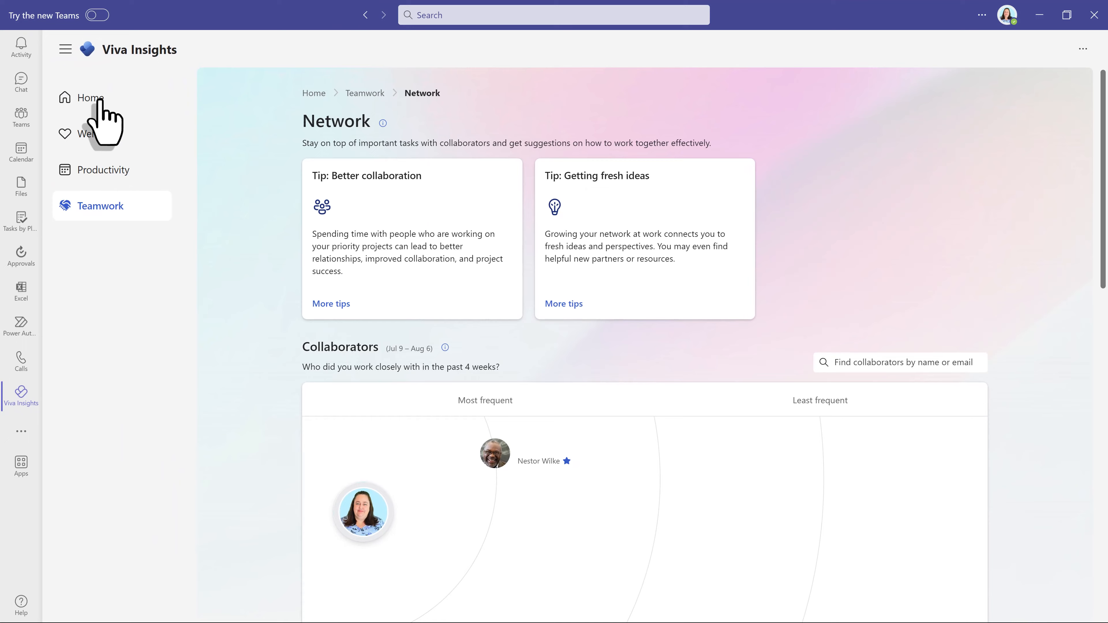
Return to Home showing the praise sent to Nestor Wilke and the relaxed reflection history
click(90, 97)
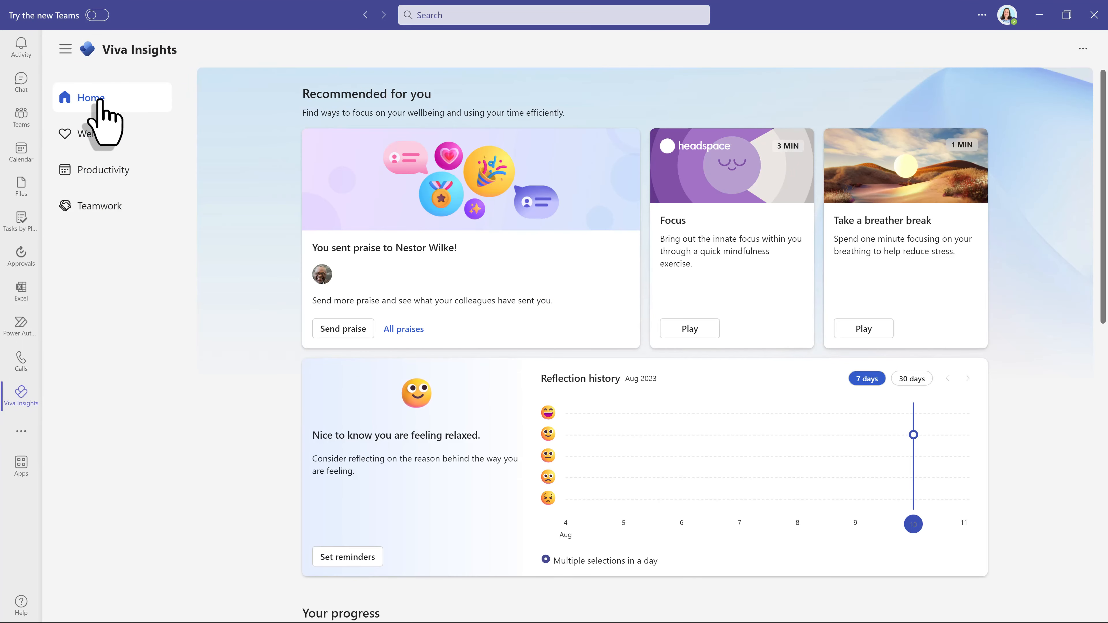
mouse_move(509, 289)
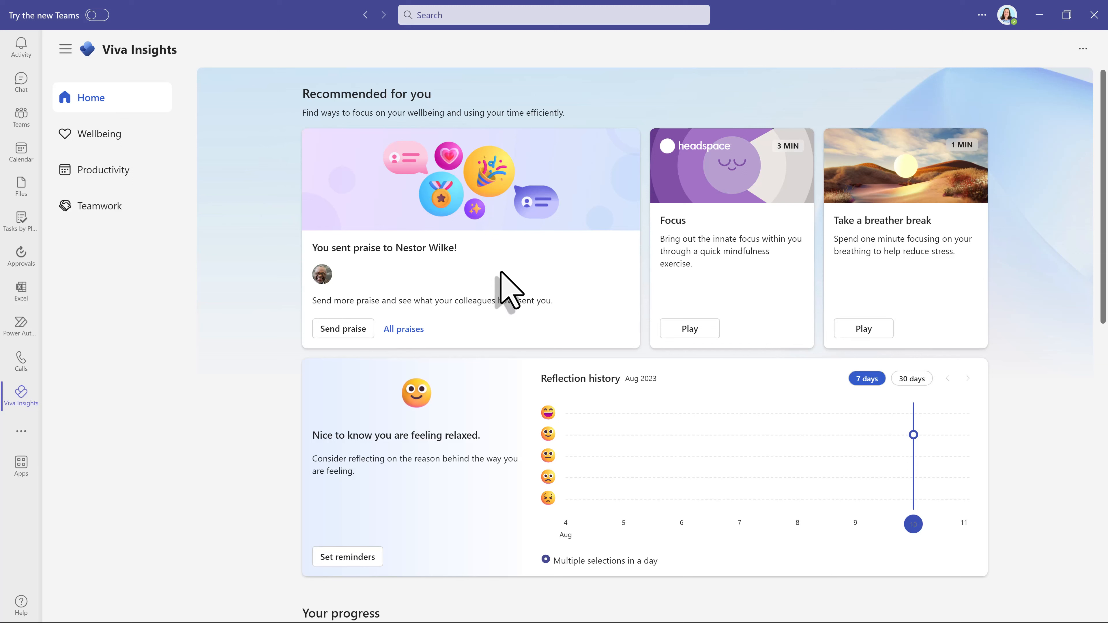